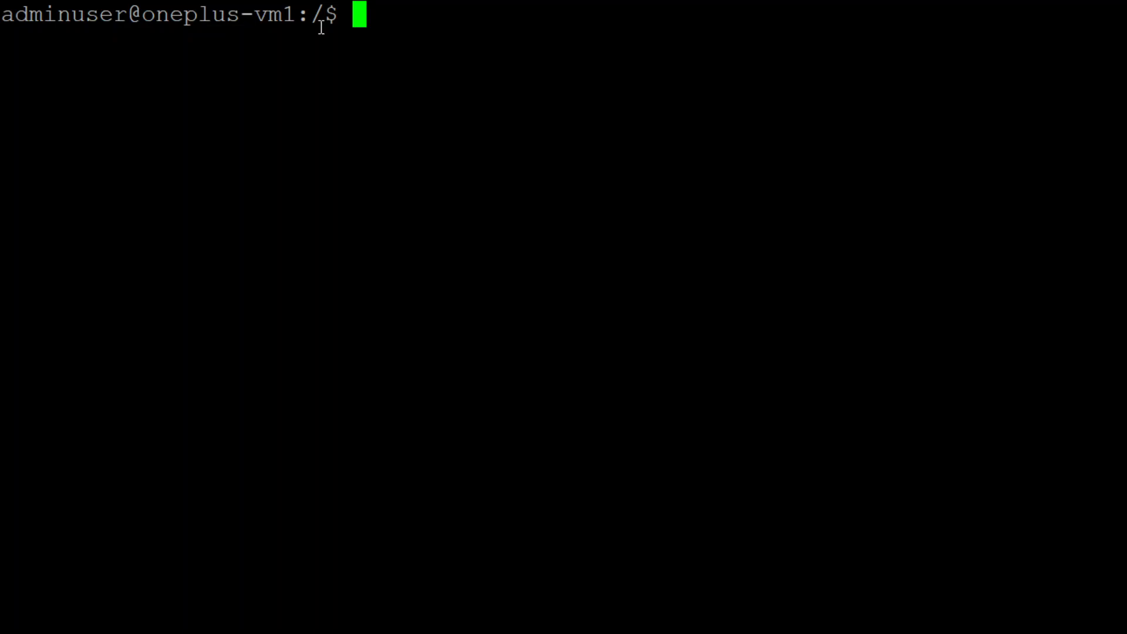
- Run pwd to confirm the session is at the root directory /
{"action": "type", "text": "pwd"}
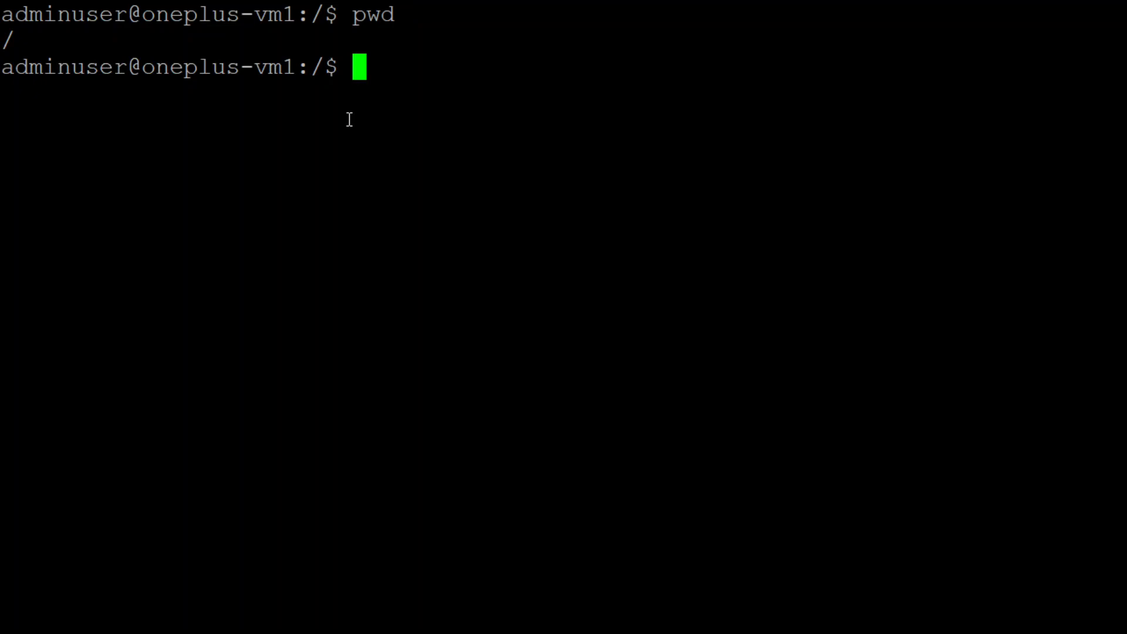
{"action": "mouse_move", "coordinate": [22, 45]}
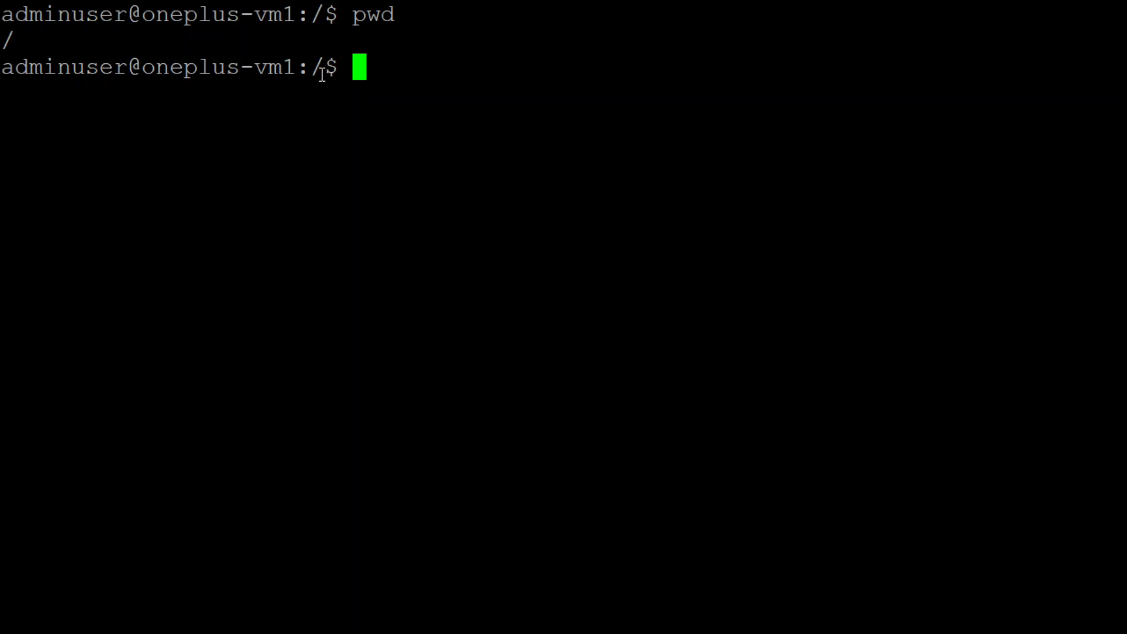
{"action": "mouse_move", "coordinate": [325, 71]}
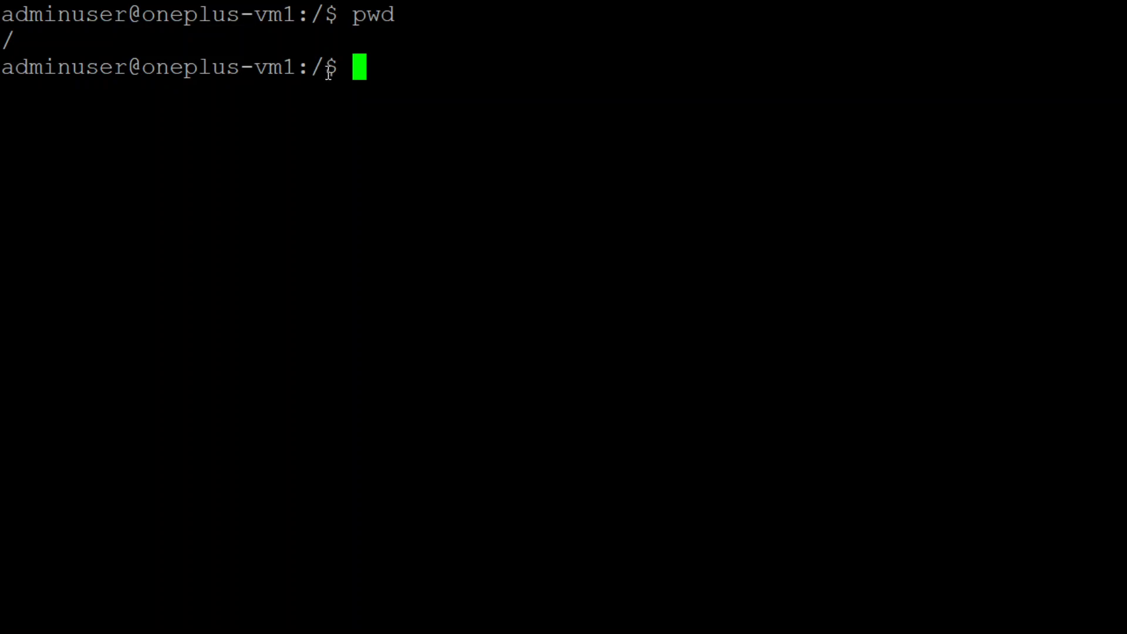
{"action": "mouse_move", "coordinate": [322, 72]}
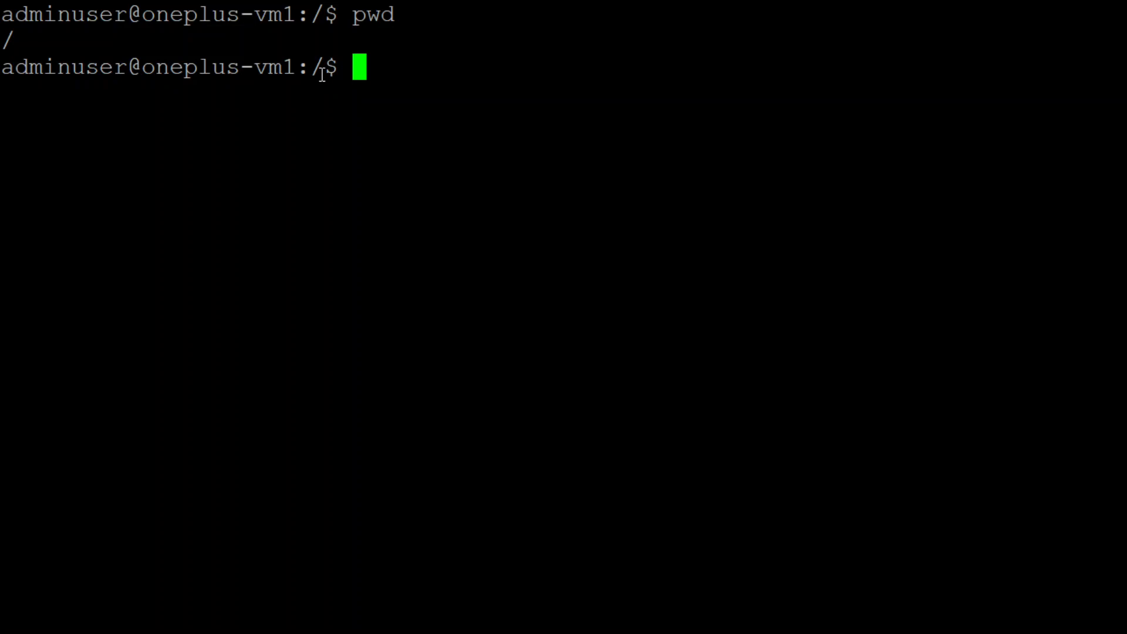
- Change into /home and list it with dir, showing the adminuser folder
{"action": "type", "text": "cd"}
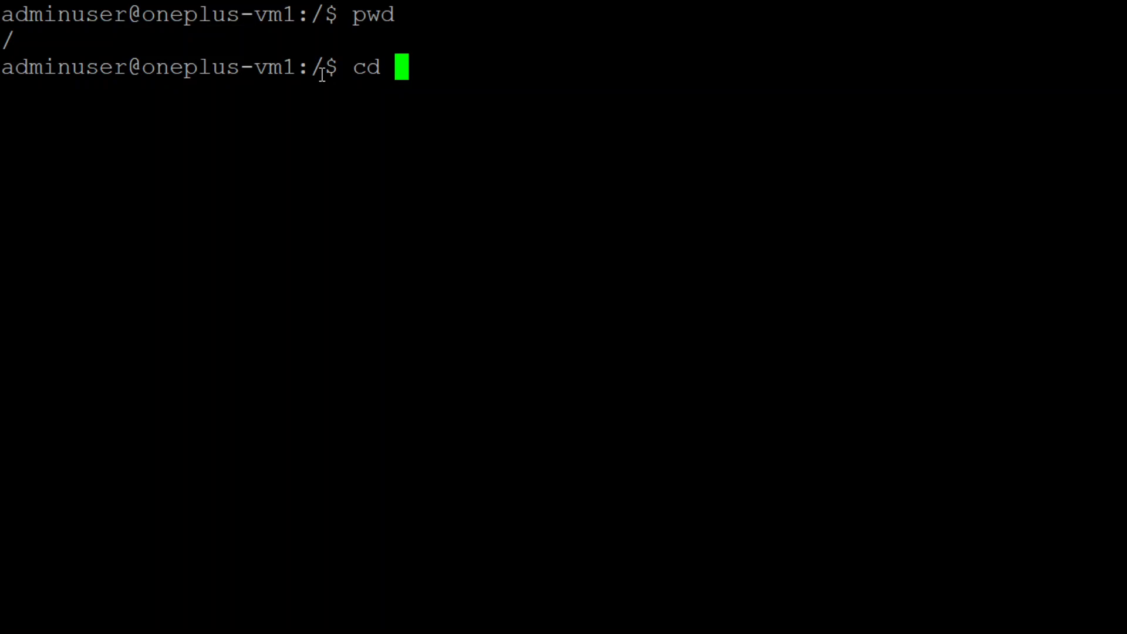
{"action": "type", "text": "/"}
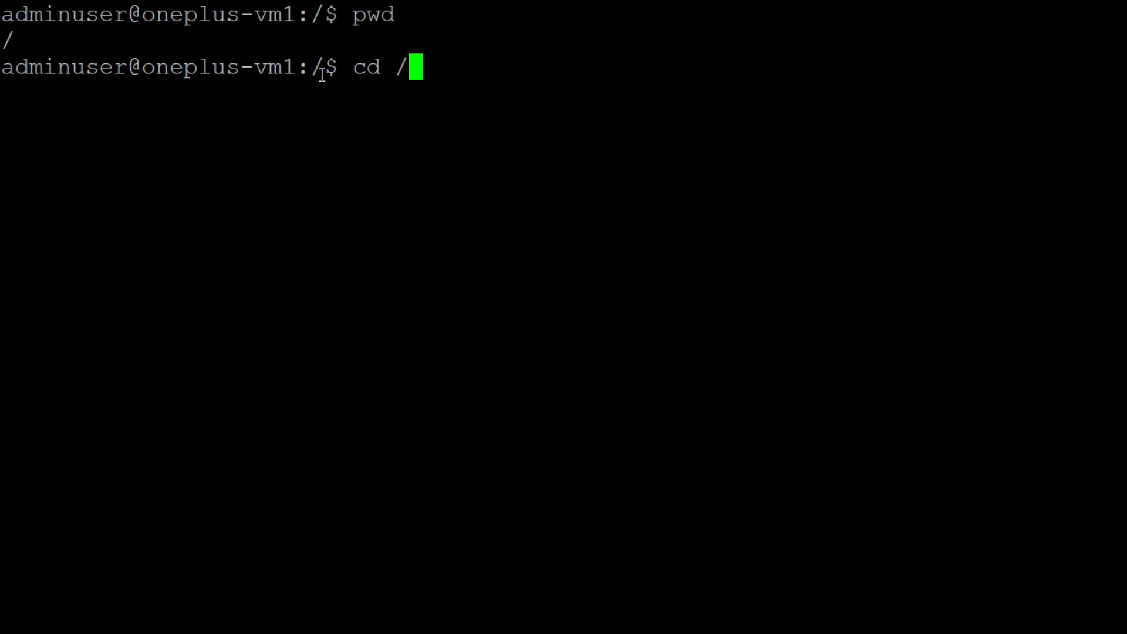
{"action": "type", "text": "home"}
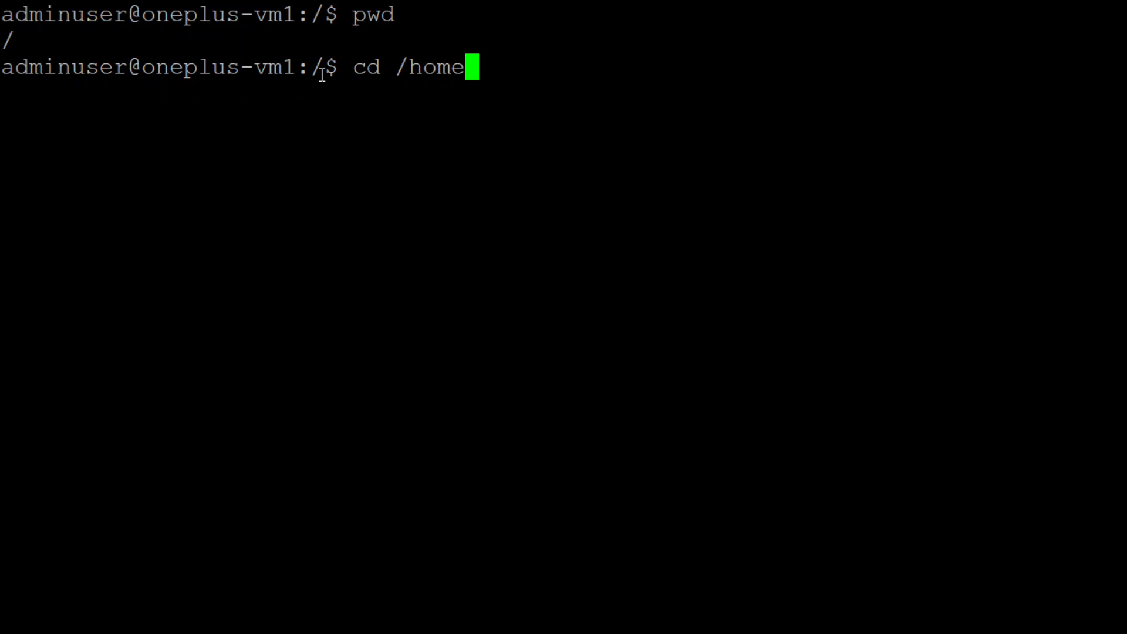
{"action": "key", "text": "Enter"}
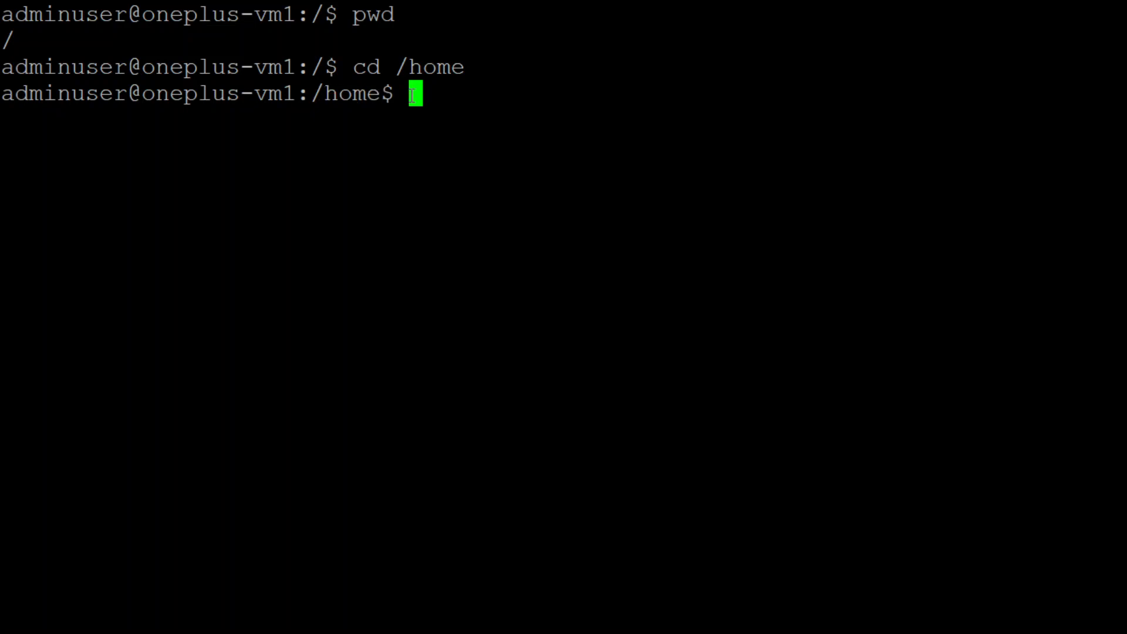
{"action": "type", "text": "dir"}
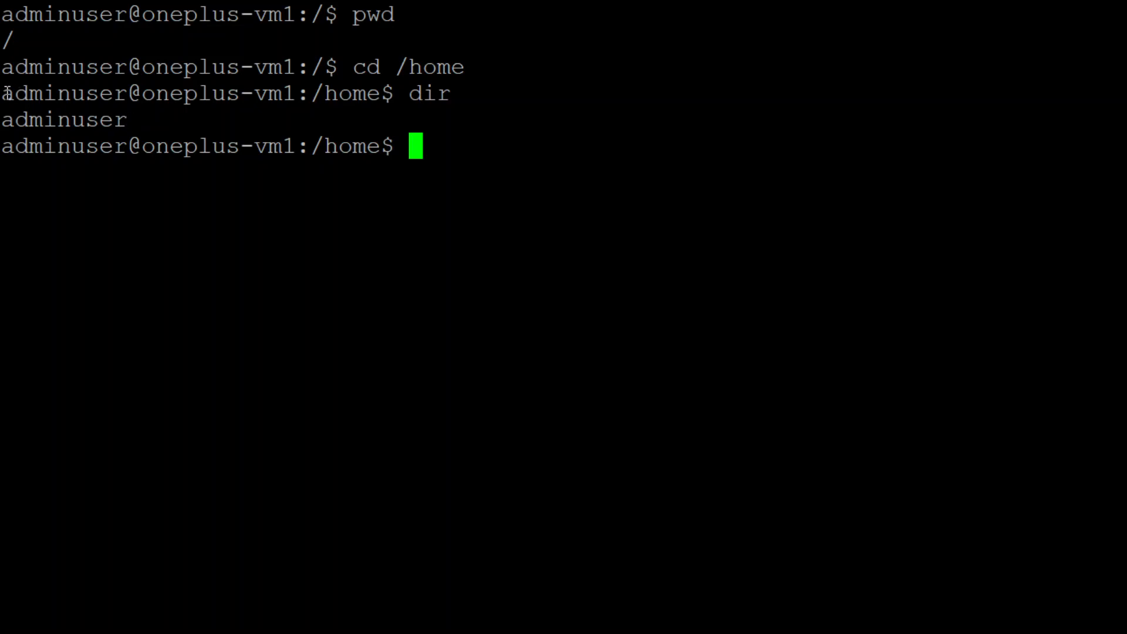
- Change into adminuser/ and list aws and azure with both dir and ls
{"action": "double_click", "coordinate": [63, 93]}
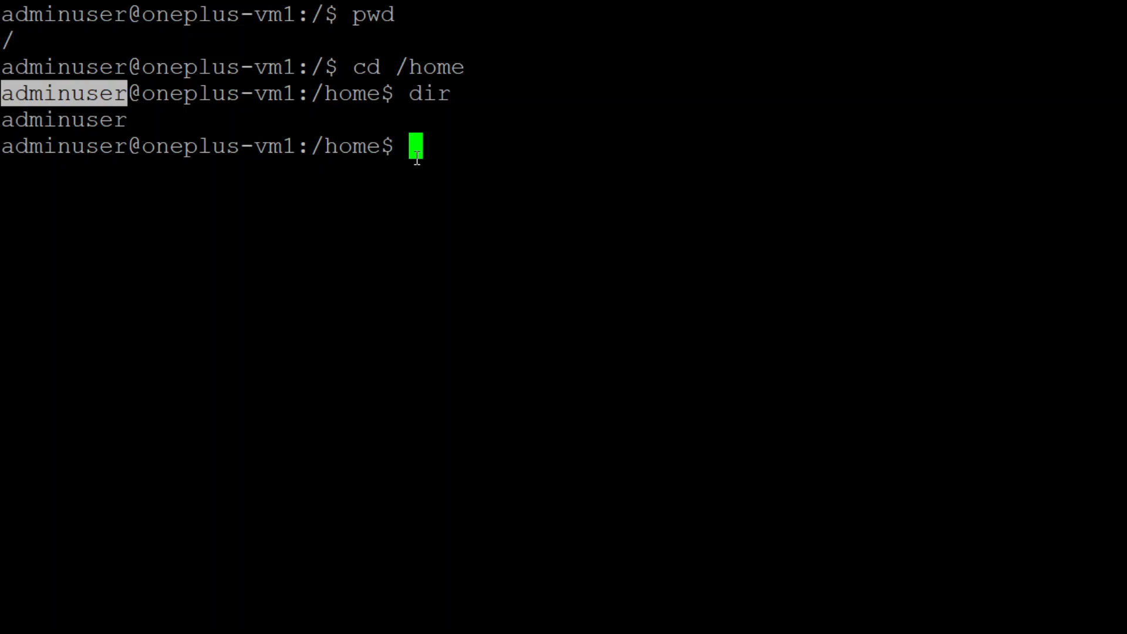
{"action": "type", "text": "cd"}
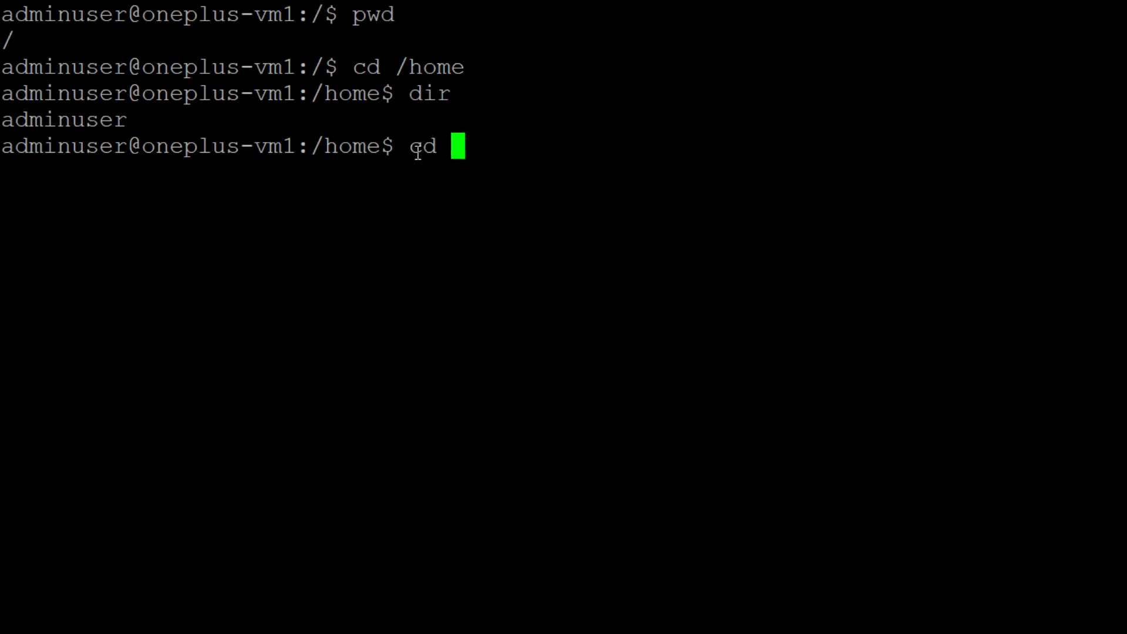
{"action": "type", "text": "adminuser/"}
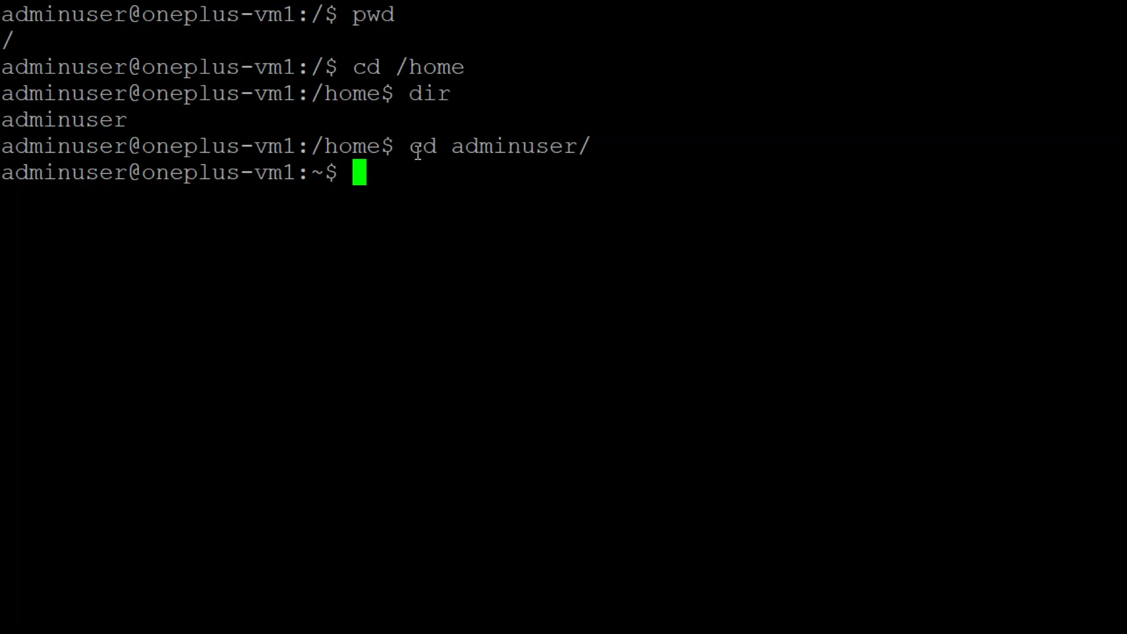
{"action": "type", "text": "dir"}
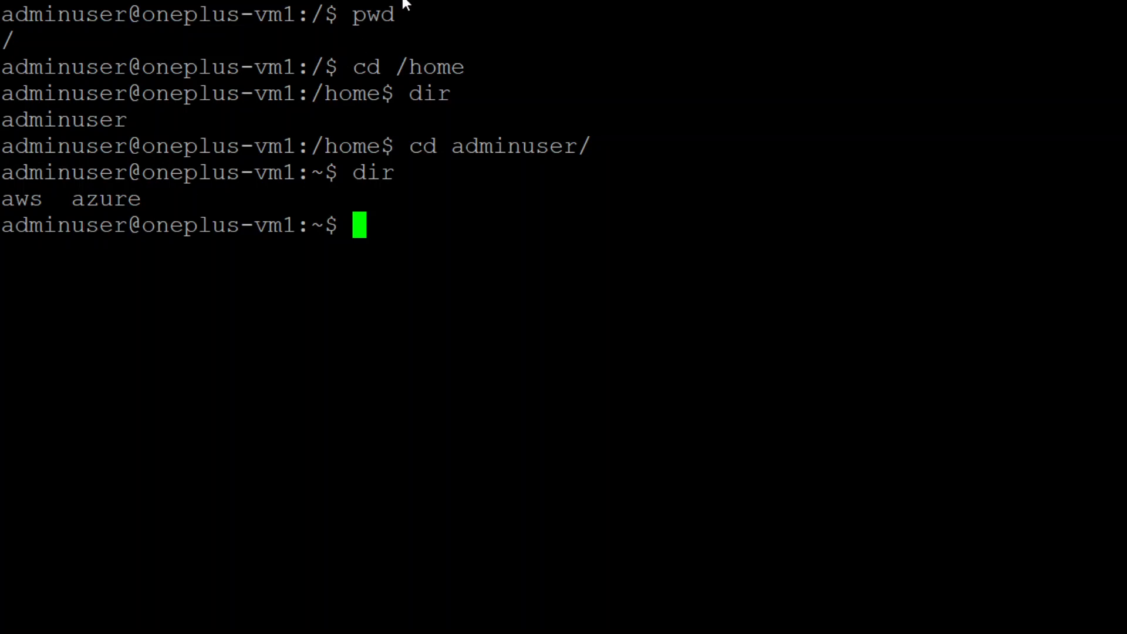
{"action": "mouse_move", "coordinate": [371, 263]}
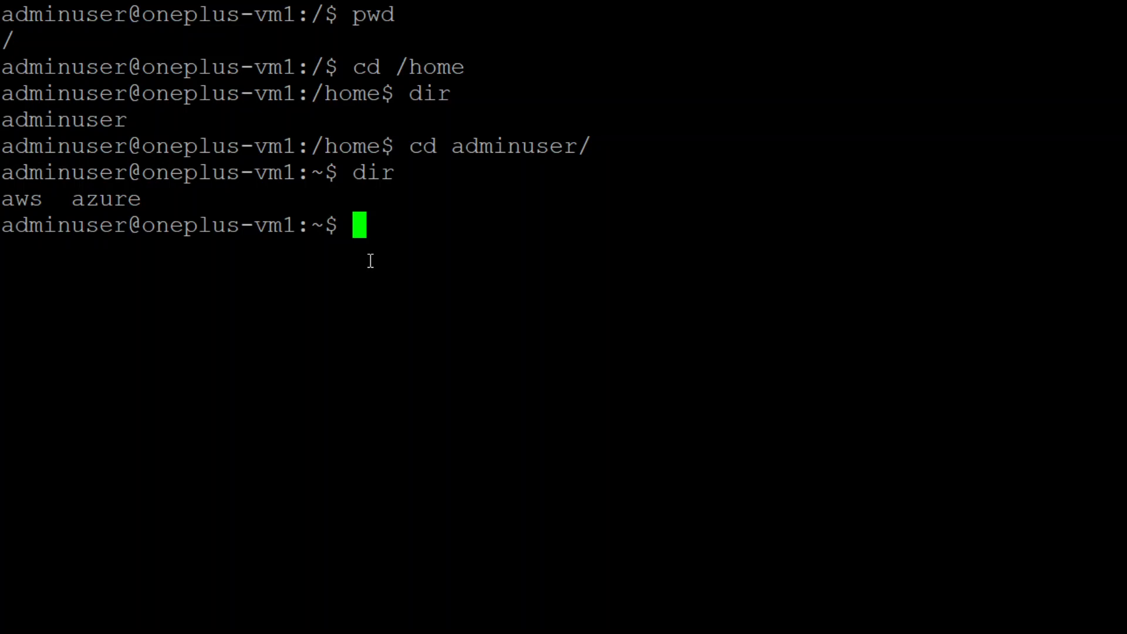
{"action": "type", "text": "ls"}
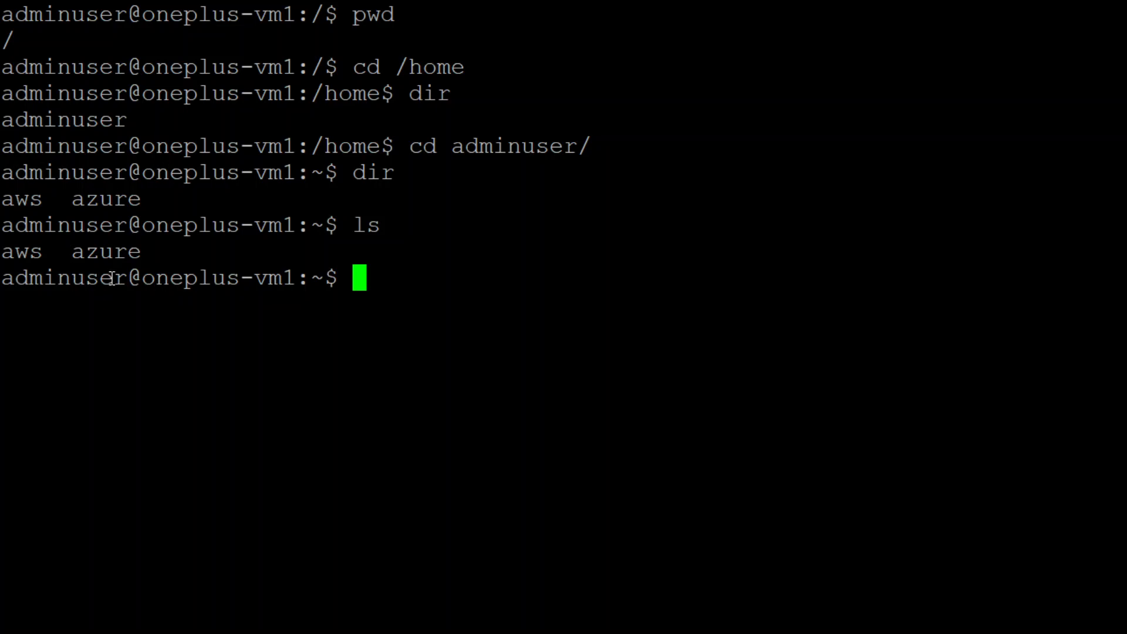
{"action": "mouse_move", "coordinate": [357, 227]}
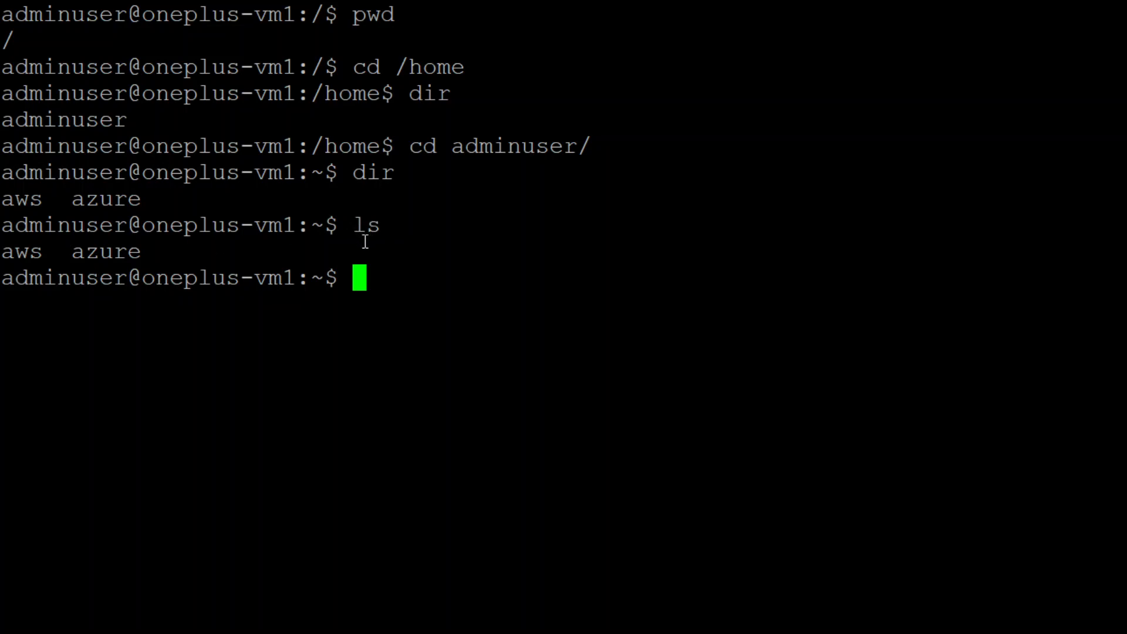
- Run ls -l for a long listing of aws and azure with permissions, owner, size and dates
{"action": "type", "text": "ls"}
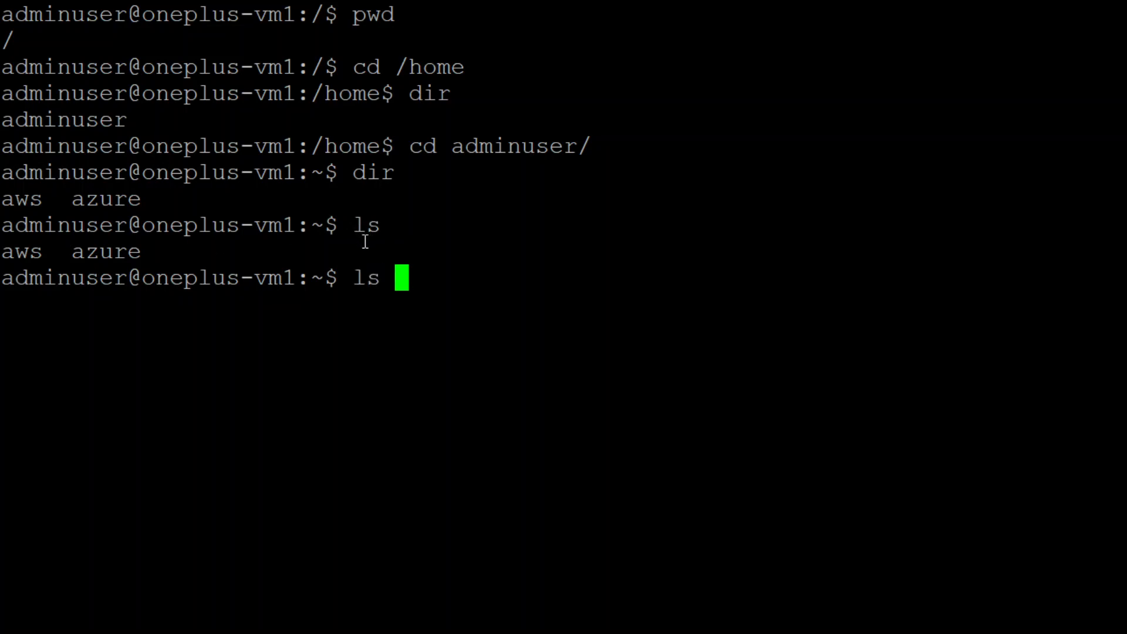
{"action": "type", "text": "-l"}
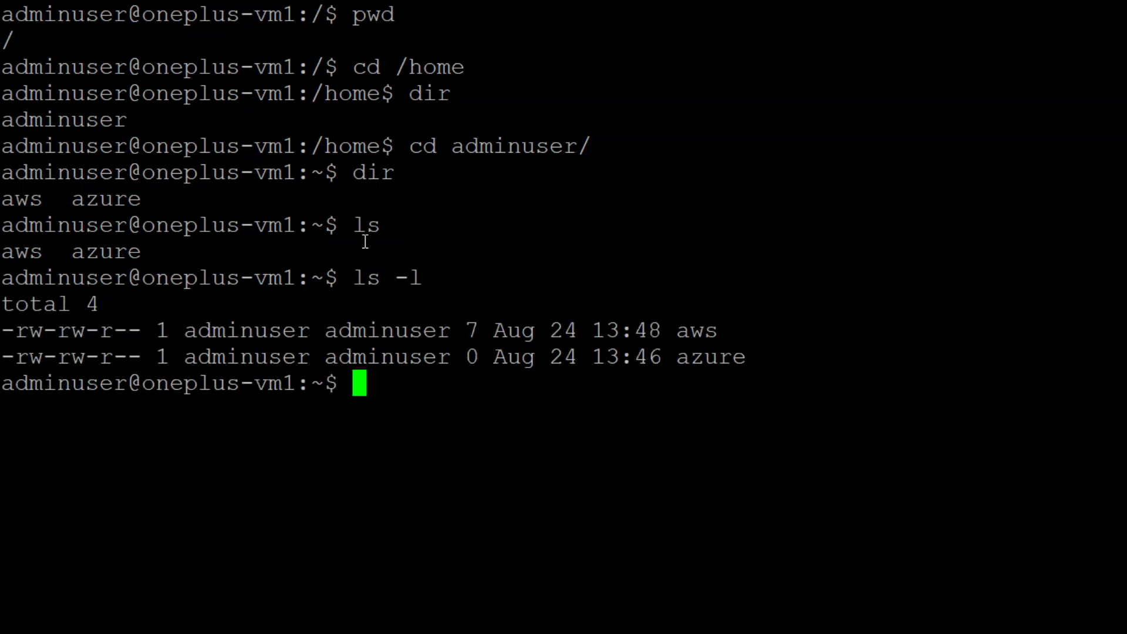
{"action": "mouse_move", "coordinate": [326, 362]}
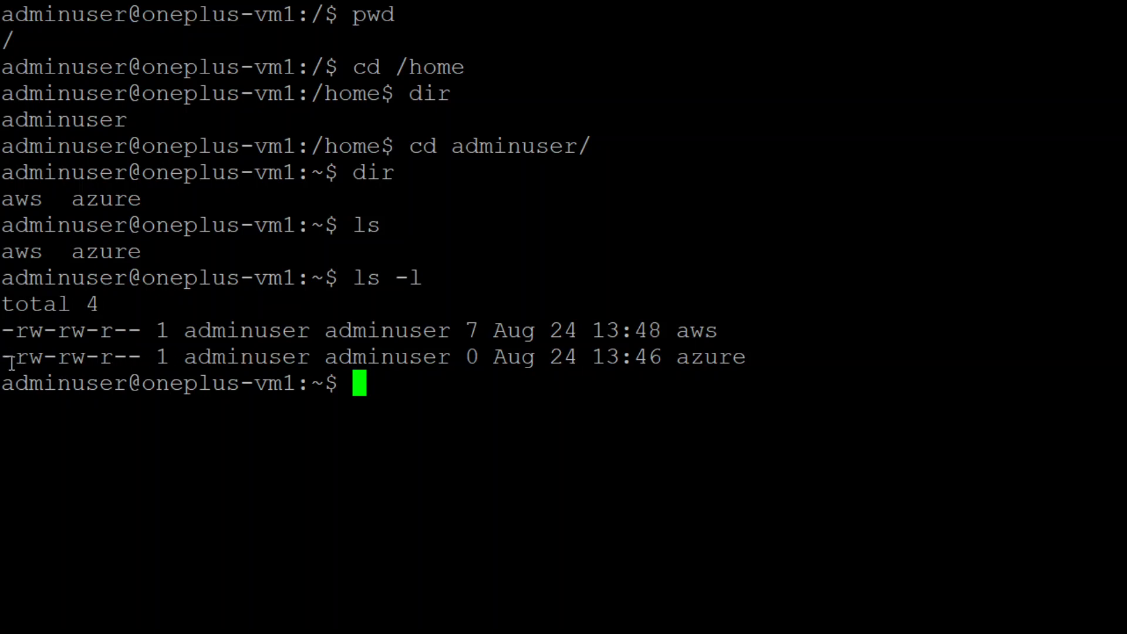
{"action": "mouse_move", "coordinate": [369, 398]}
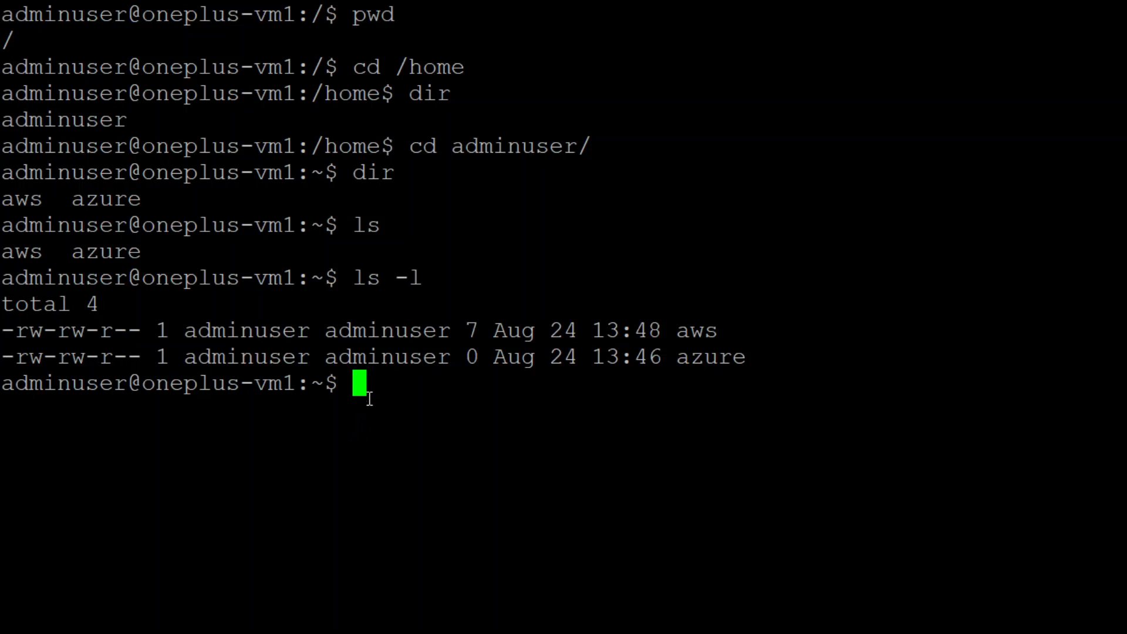
- Return to the root directory with cd / and confirm it with pwd
{"action": "type", "text": "cd"}
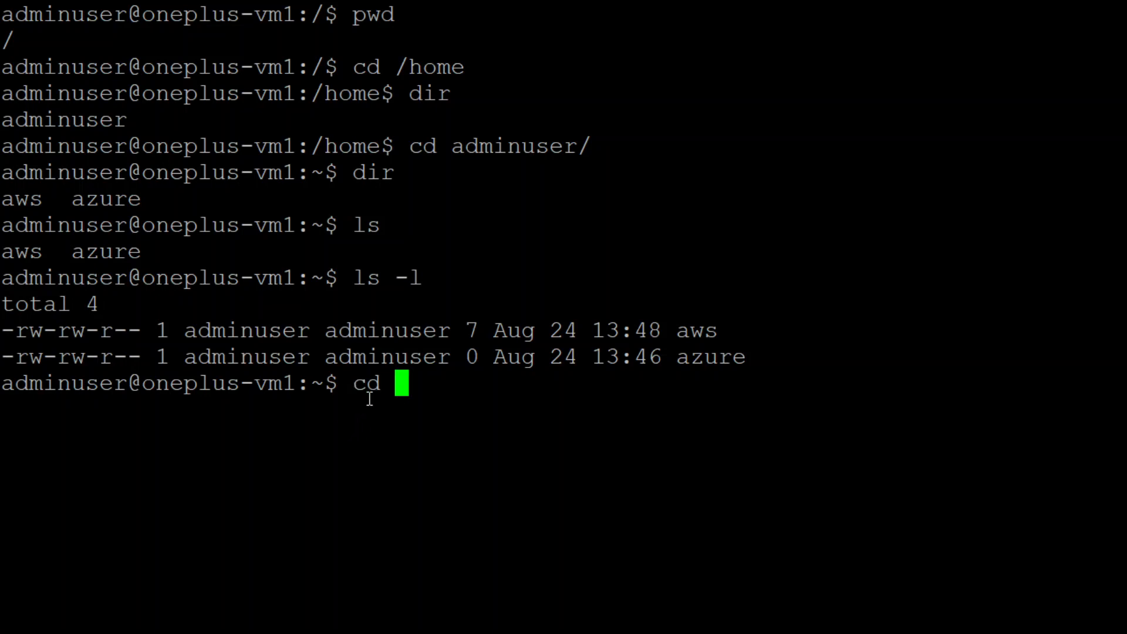
{"action": "type", "text": "\\"}
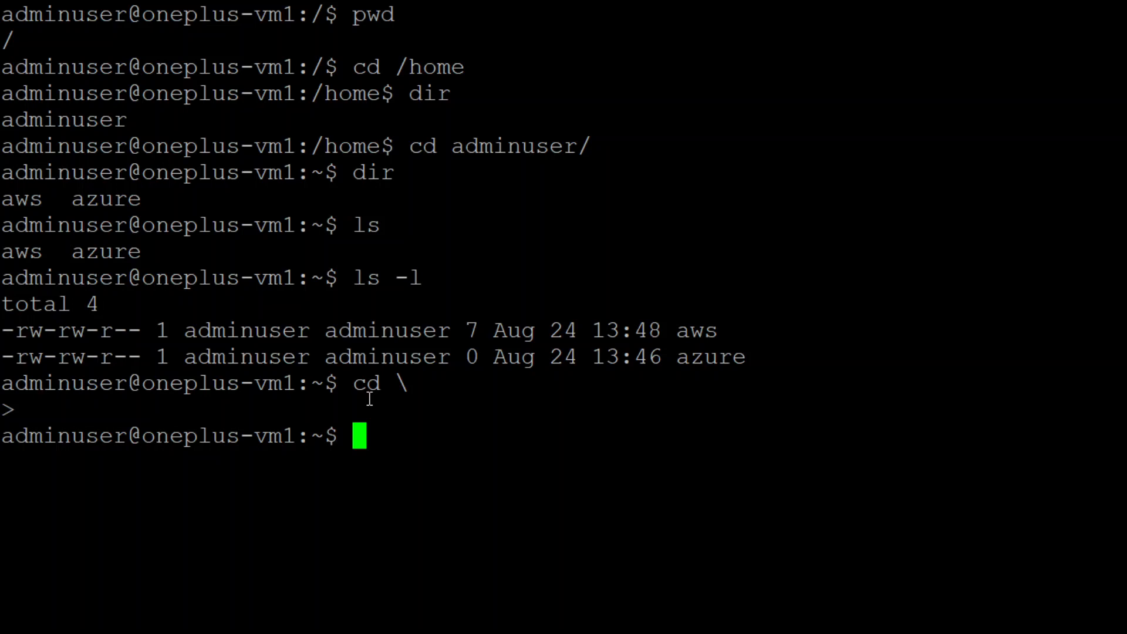
{"action": "type", "text": "pwd"}
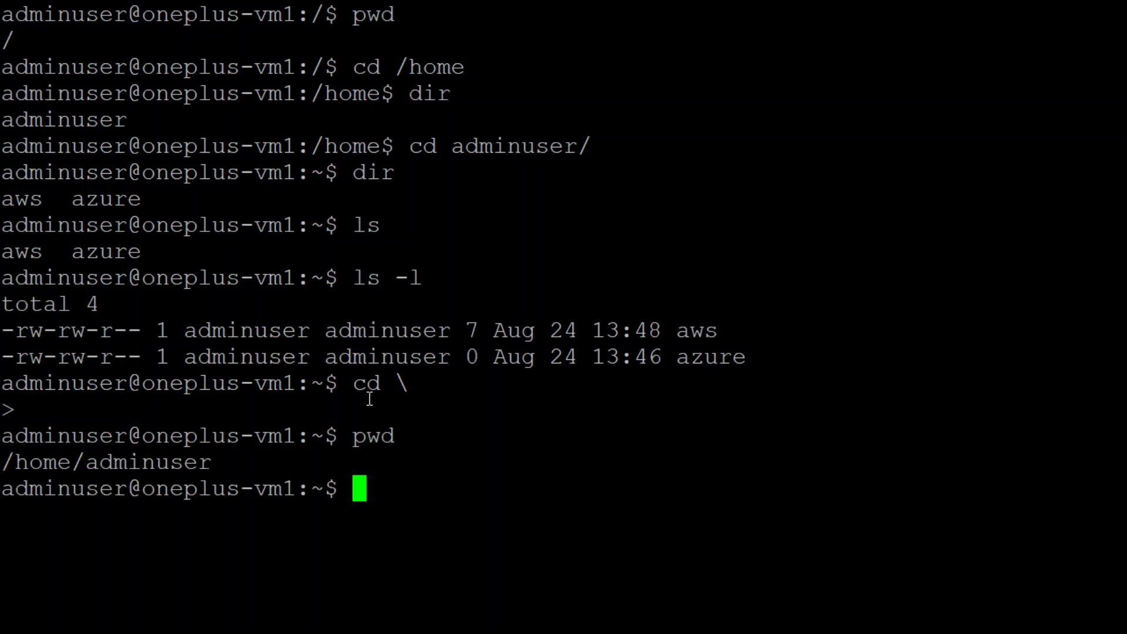
{"action": "type", "text": "c"}
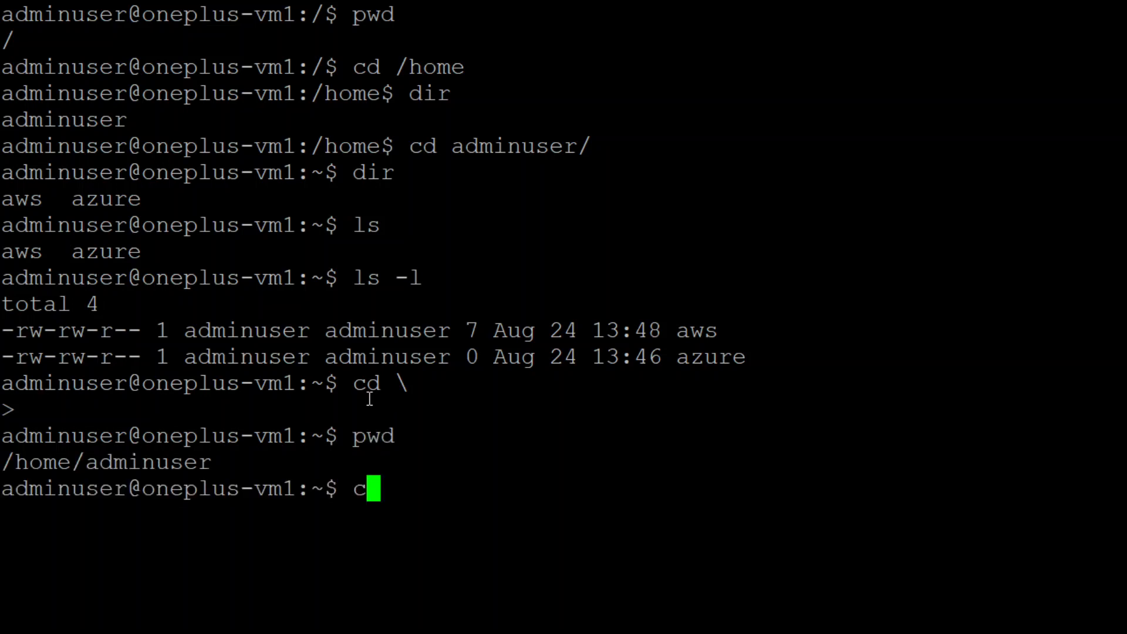
{"action": "type", "text": "d"}
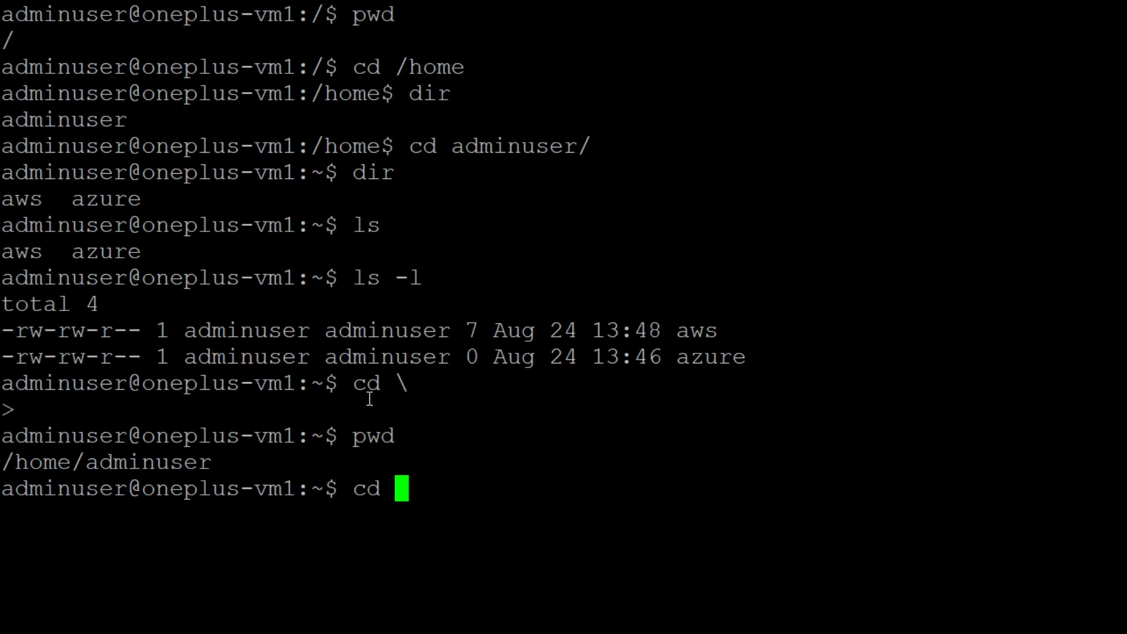
{"action": "type", "text": "/"}
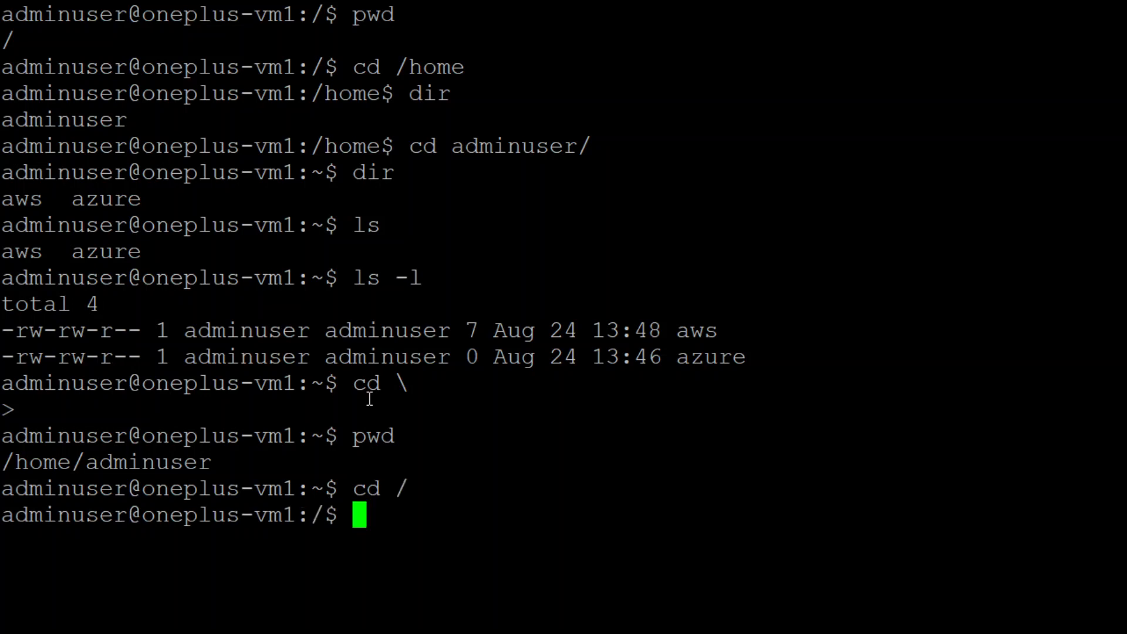
{"action": "type", "text": "pwd"}
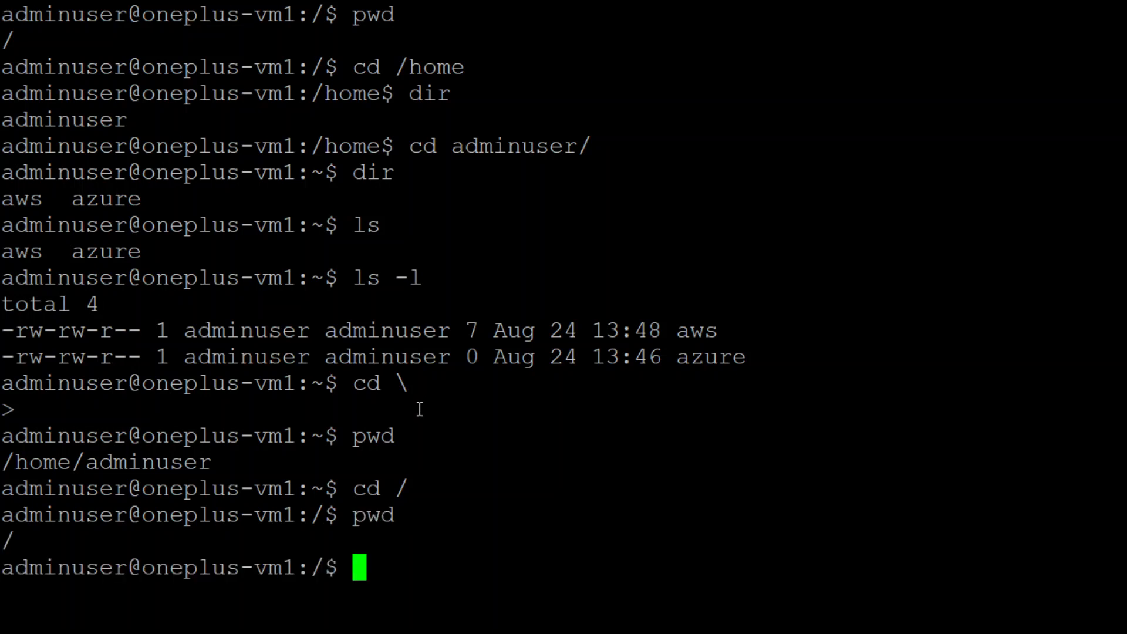
- Clear the terminal screen to a fresh prompt
{"action": "type", "text": "clear"}
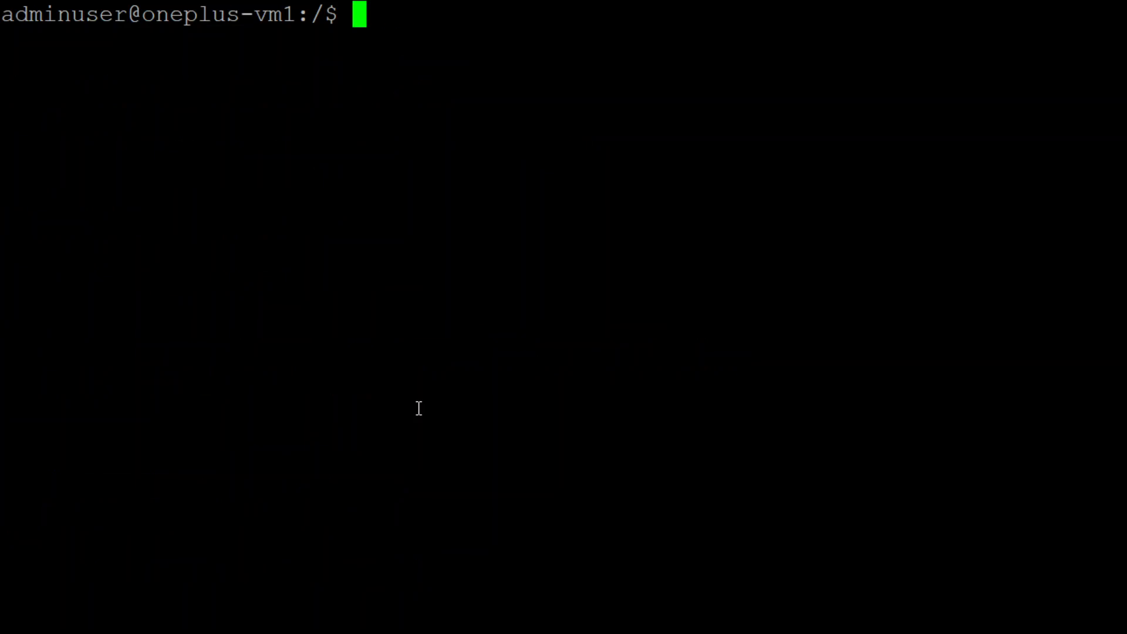
- List the root directory with ls, then with ll for permissions, owners, sizes and dates
{"action": "type", "text": "ls"}
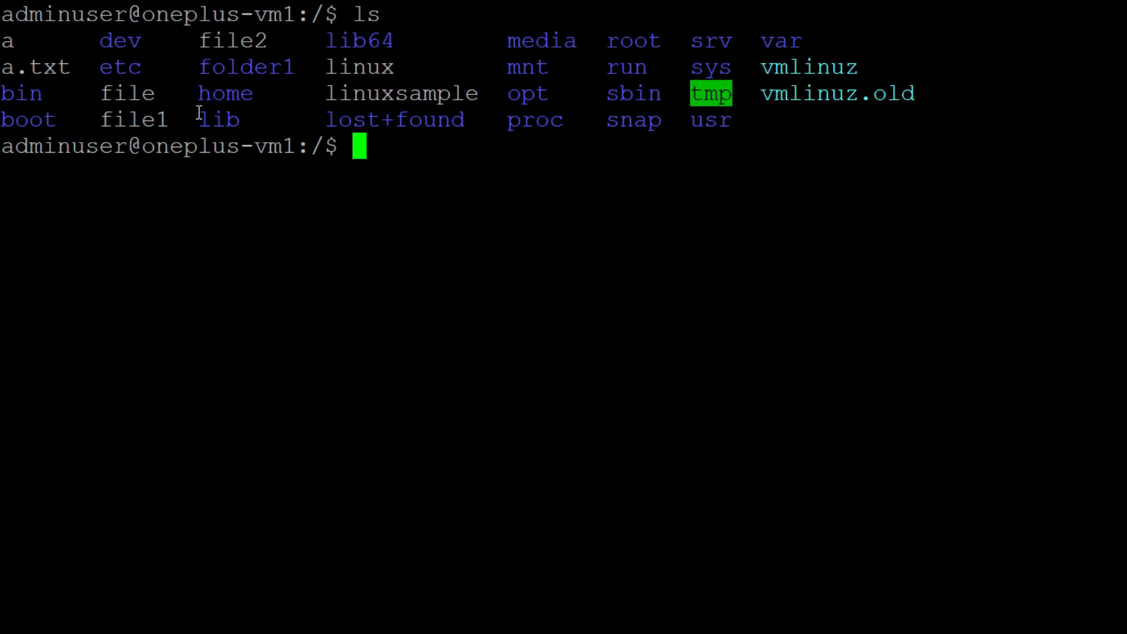
{"action": "mouse_move", "coordinate": [212, 97]}
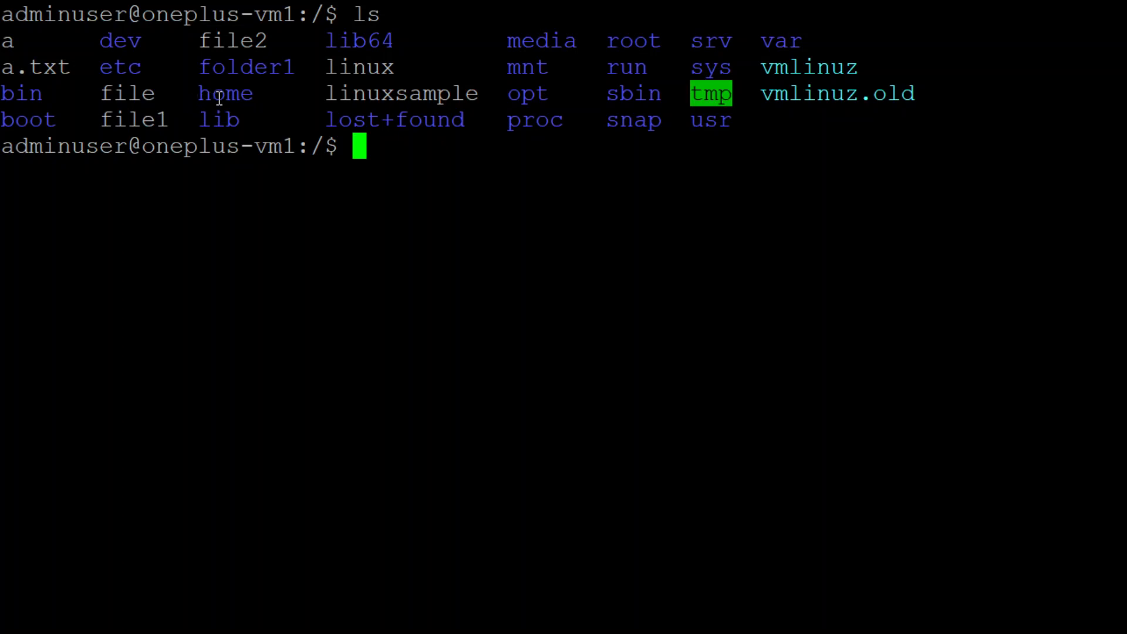
{"action": "type", "text": "ll"}
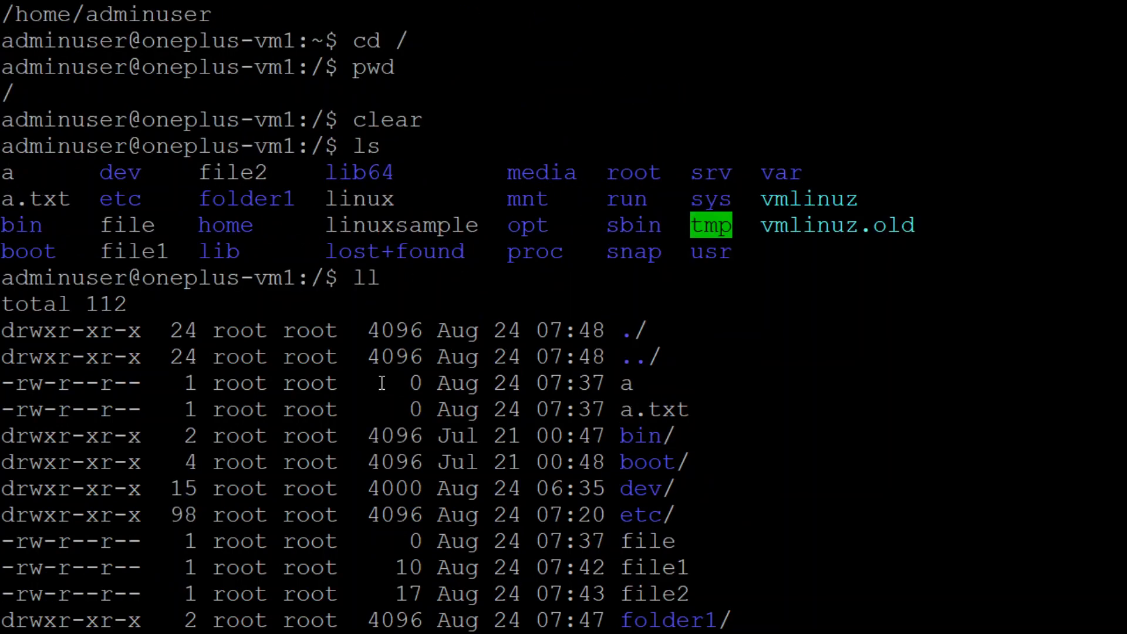
{"action": "mouse_move", "coordinate": [483, 489]}
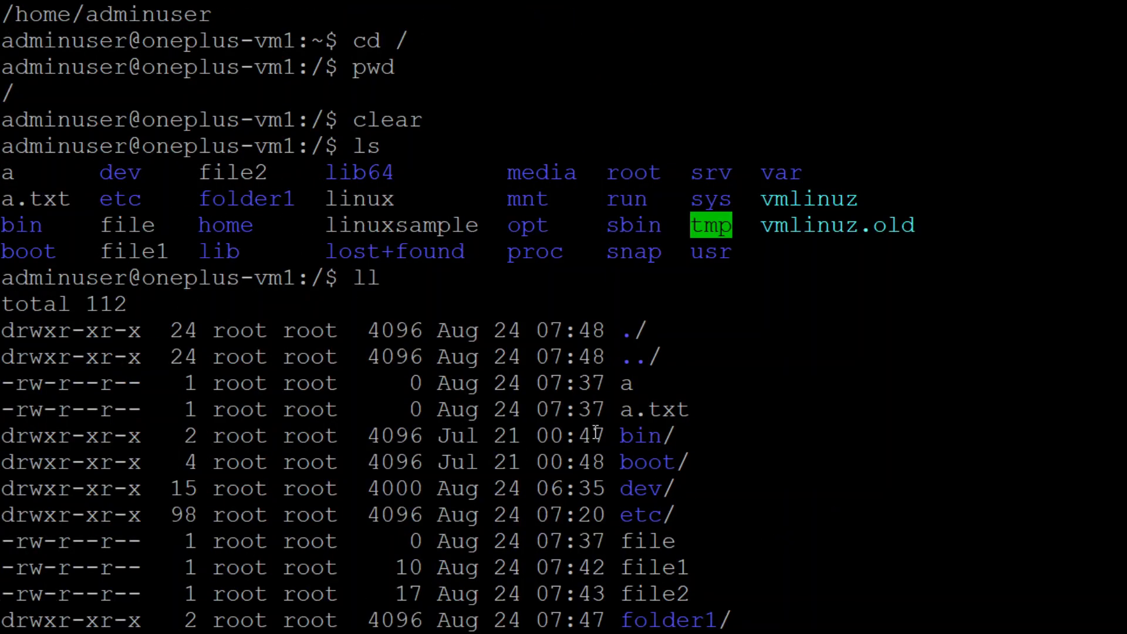
{"action": "scroll", "scroll_direction": "down", "scroll_amount": 3}
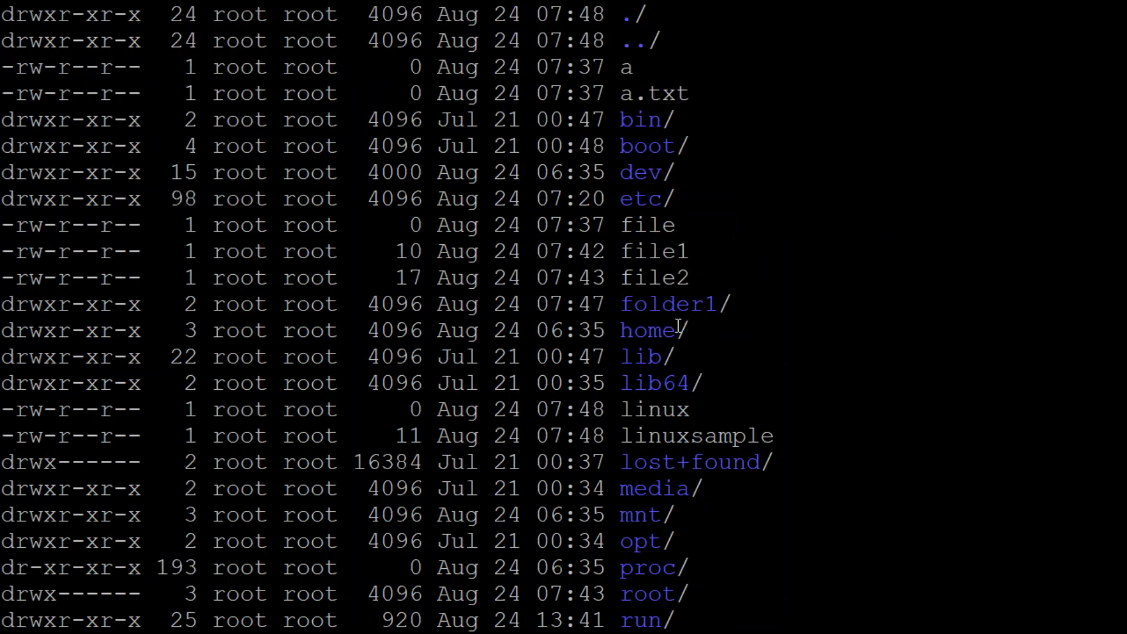
{"action": "mouse_move", "coordinate": [657, 409]}
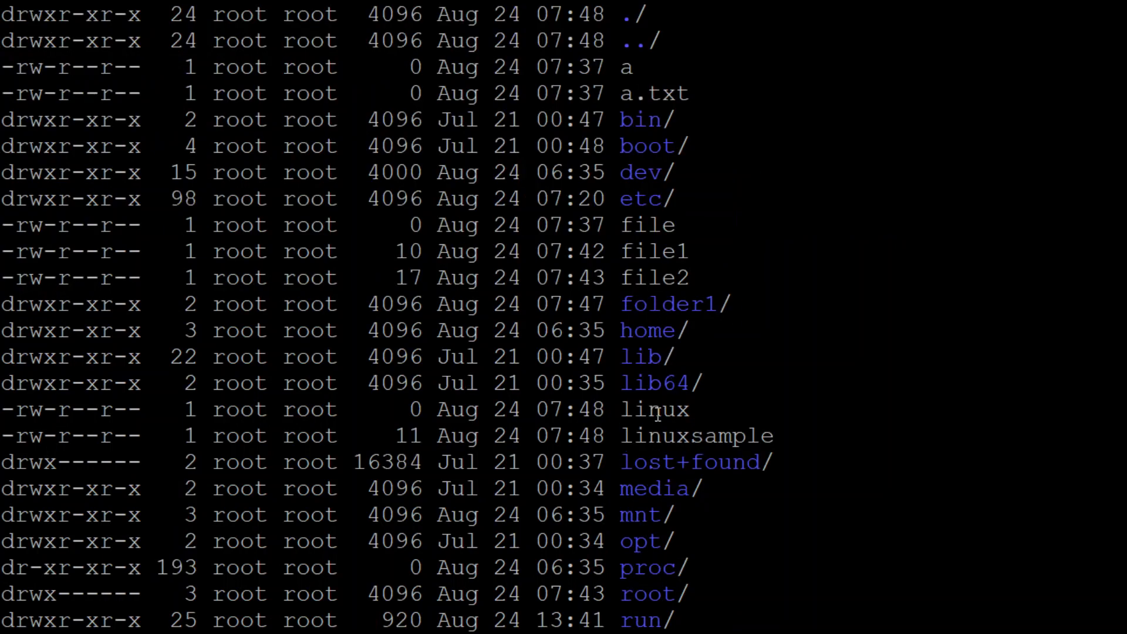
{"action": "mouse_move", "coordinate": [589, 428]}
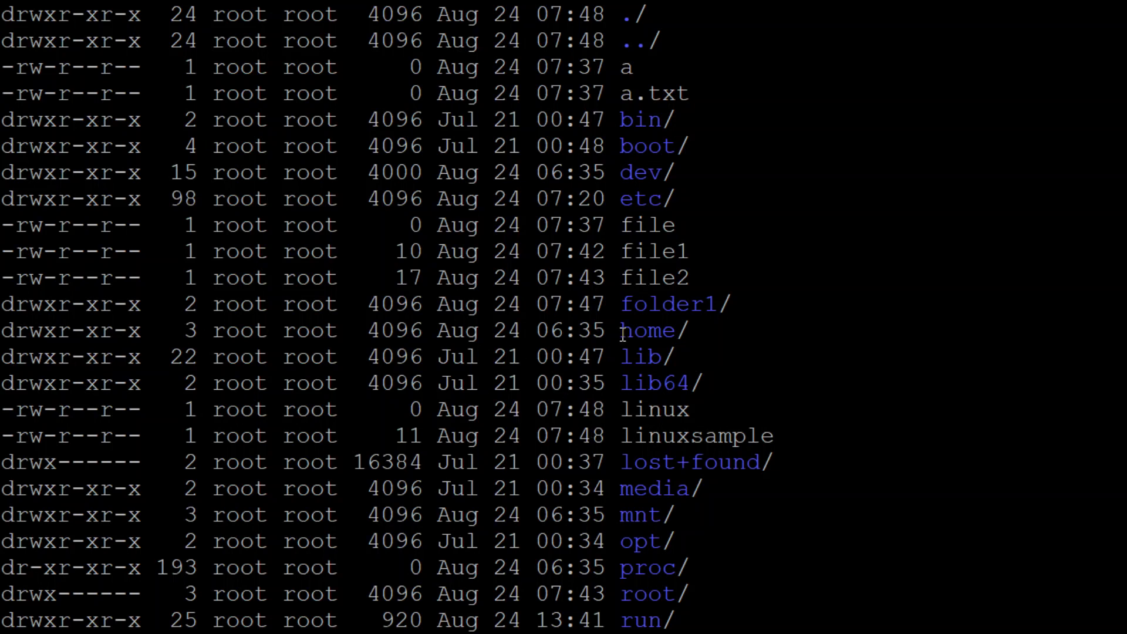
{"action": "double_click", "coordinate": [647, 330]}
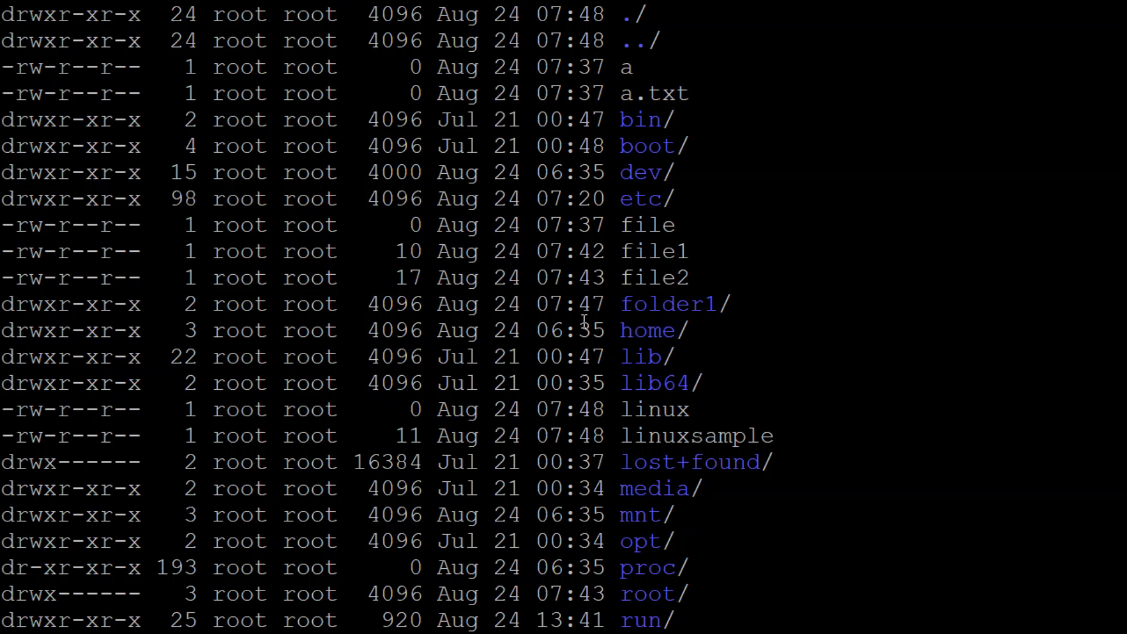
{"action": "double_click", "coordinate": [646, 329]}
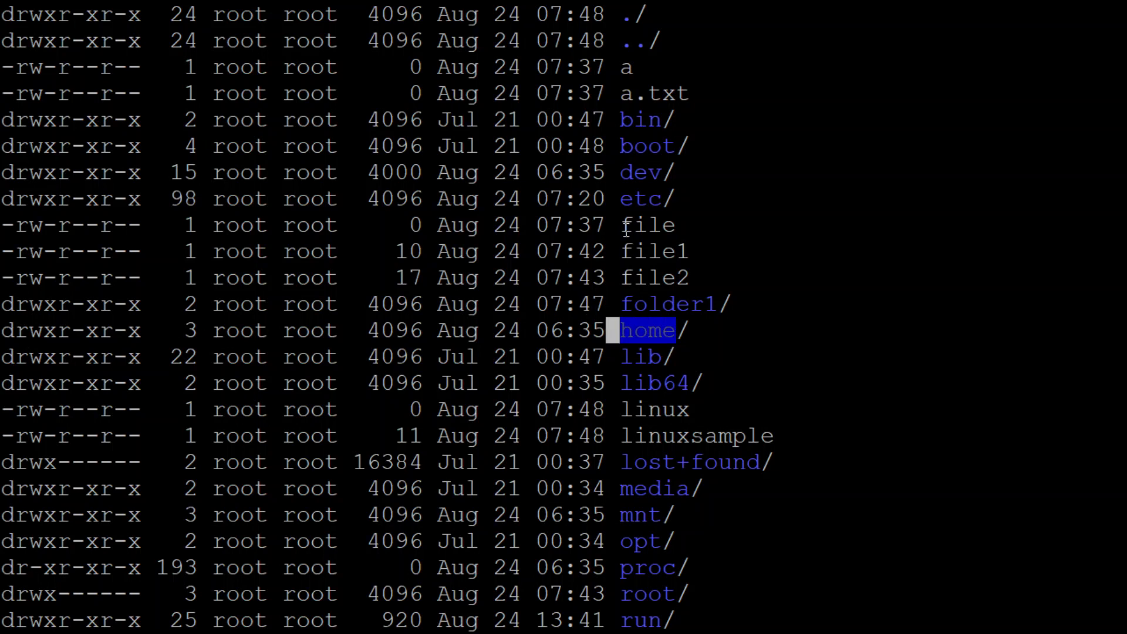
{"action": "scroll", "scroll_direction": "down", "scroll_amount": 3}
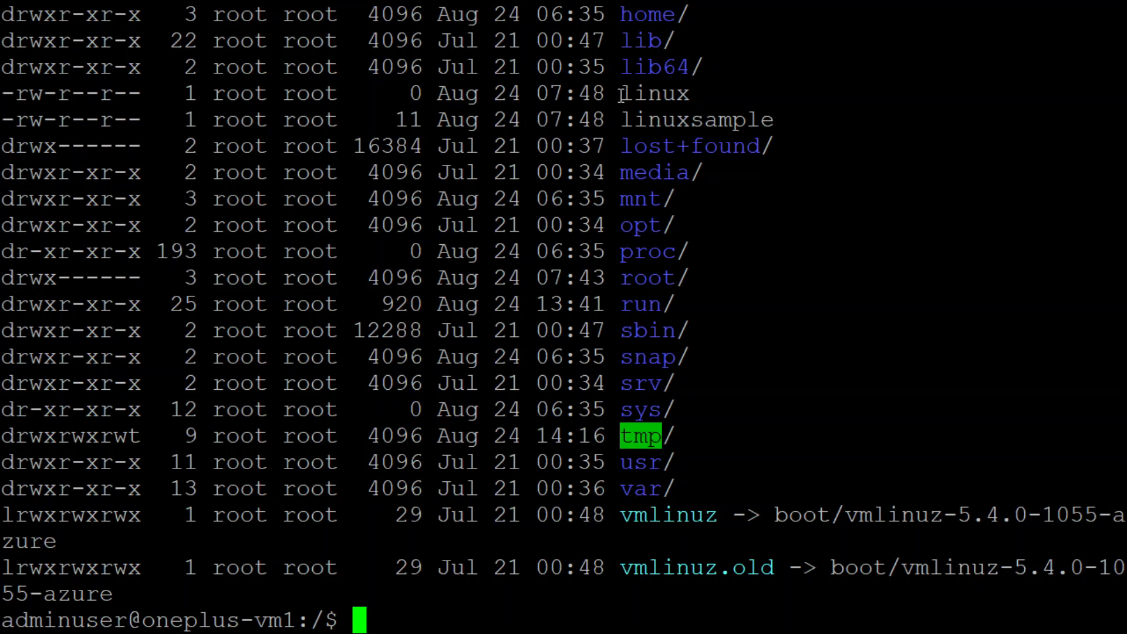
{"action": "mouse_move", "coordinate": [198, 117]}
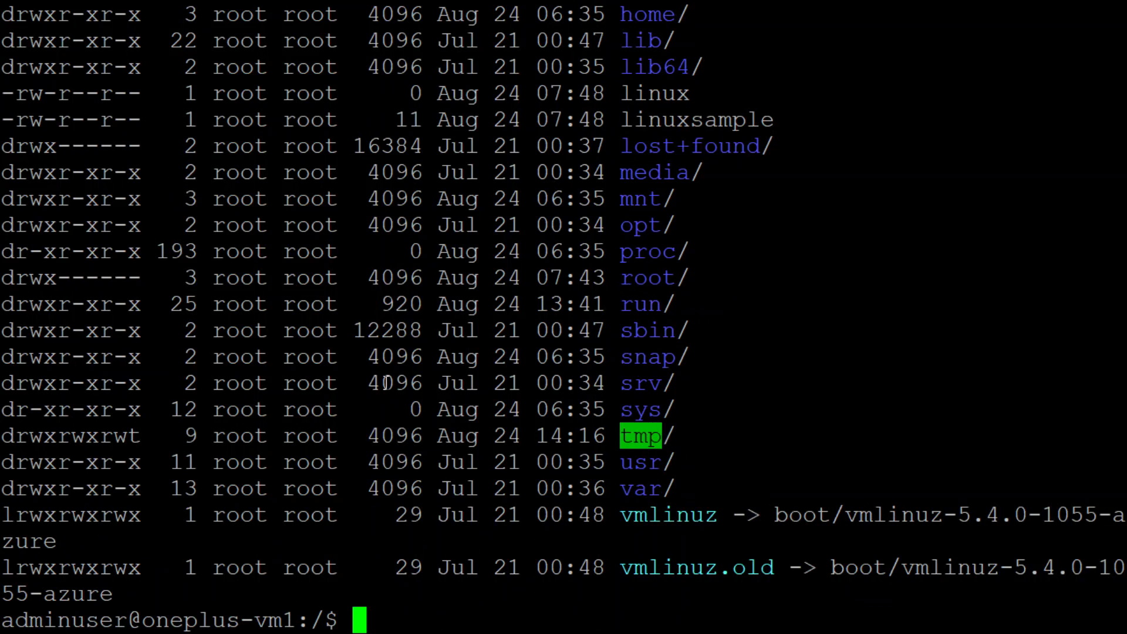
- Run ls -ltrh for a long root listing sorted oldest to newest with human-readable sizes
{"action": "type", "text": "ls"}
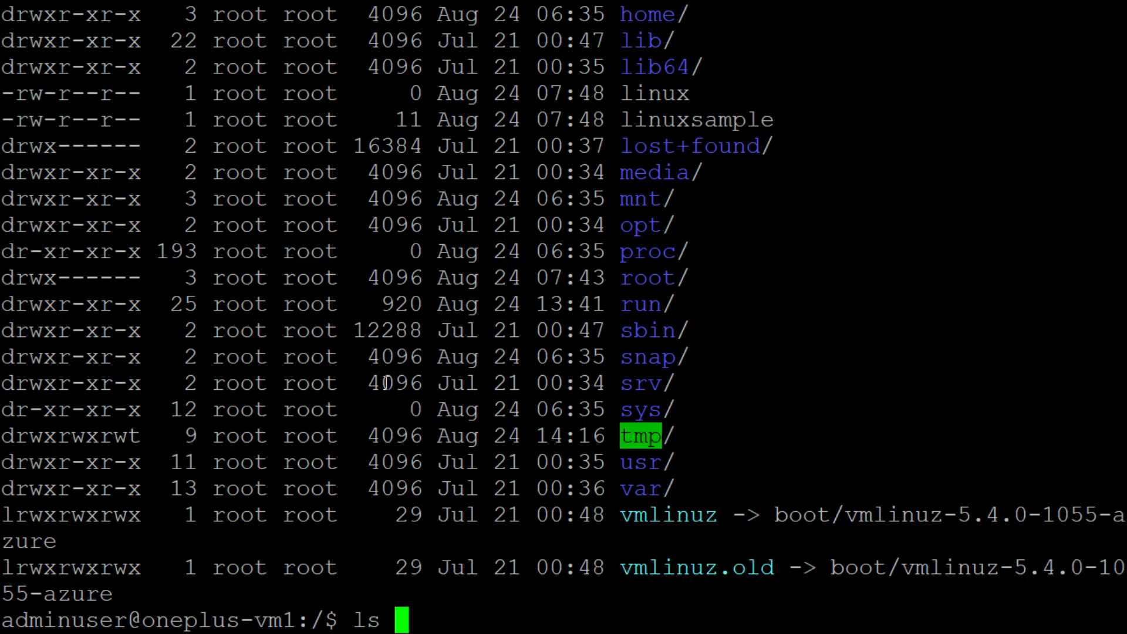
{"action": "type", "text": "-l"}
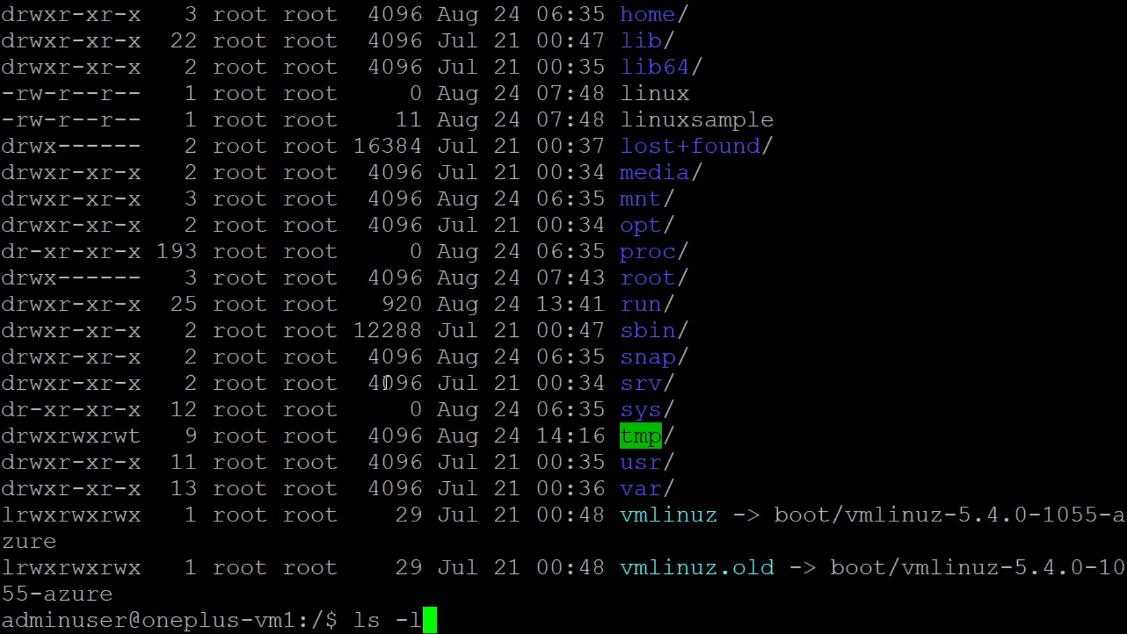
{"action": "type", "text": "t"}
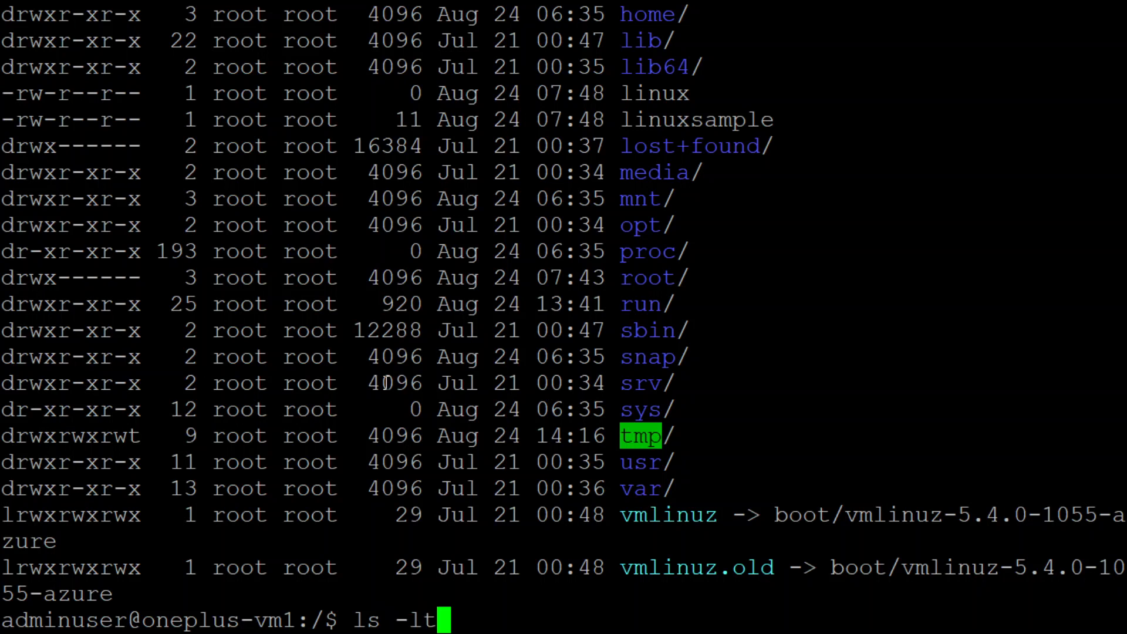
{"action": "mouse_move", "coordinate": [557, 457]}
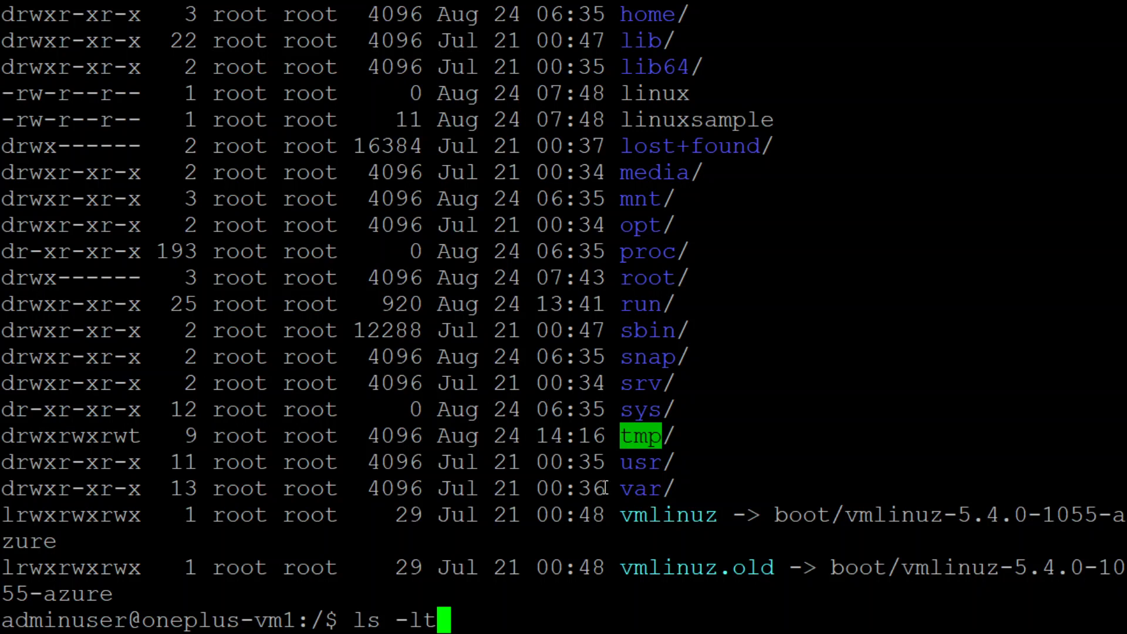
{"action": "type", "text": "r"}
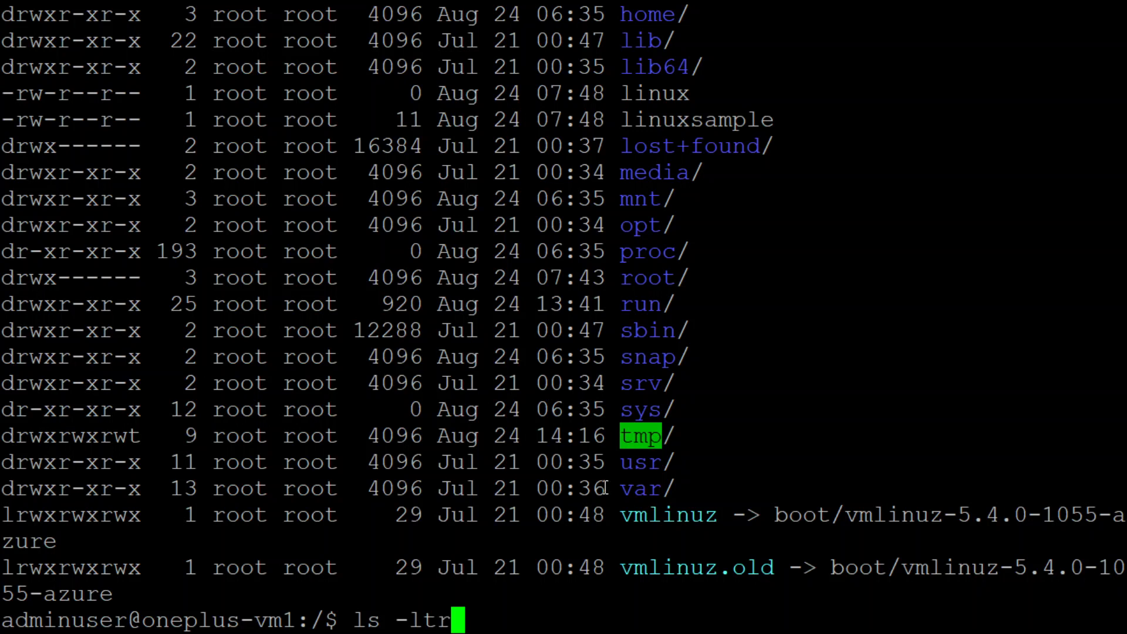
{"action": "type", "text": "h"}
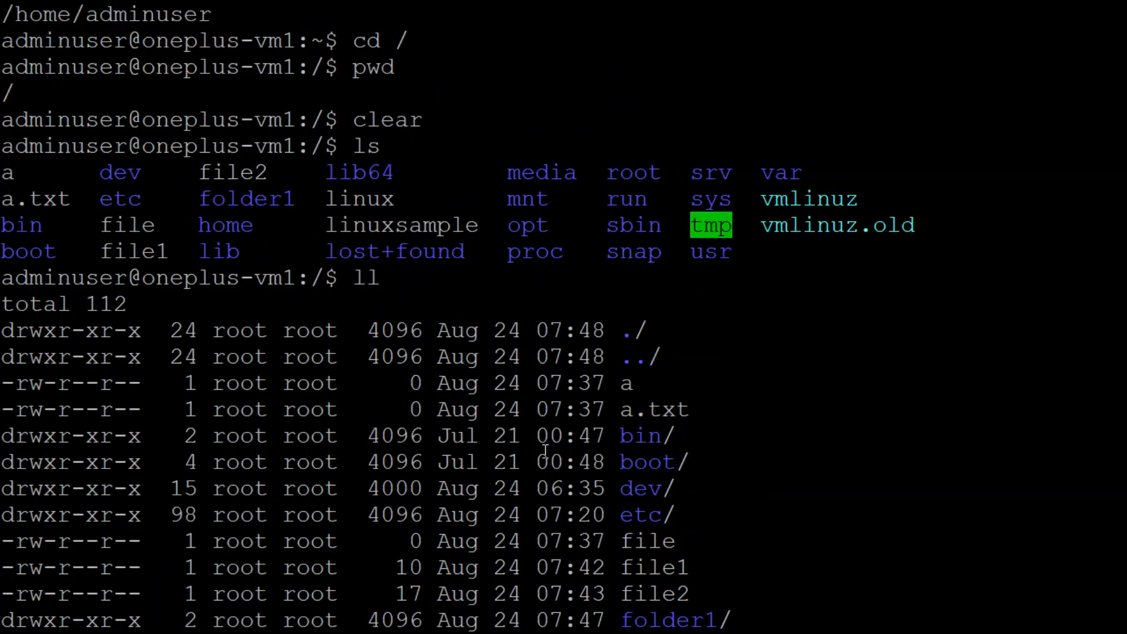
{"action": "mouse_move", "coordinate": [622, 467]}
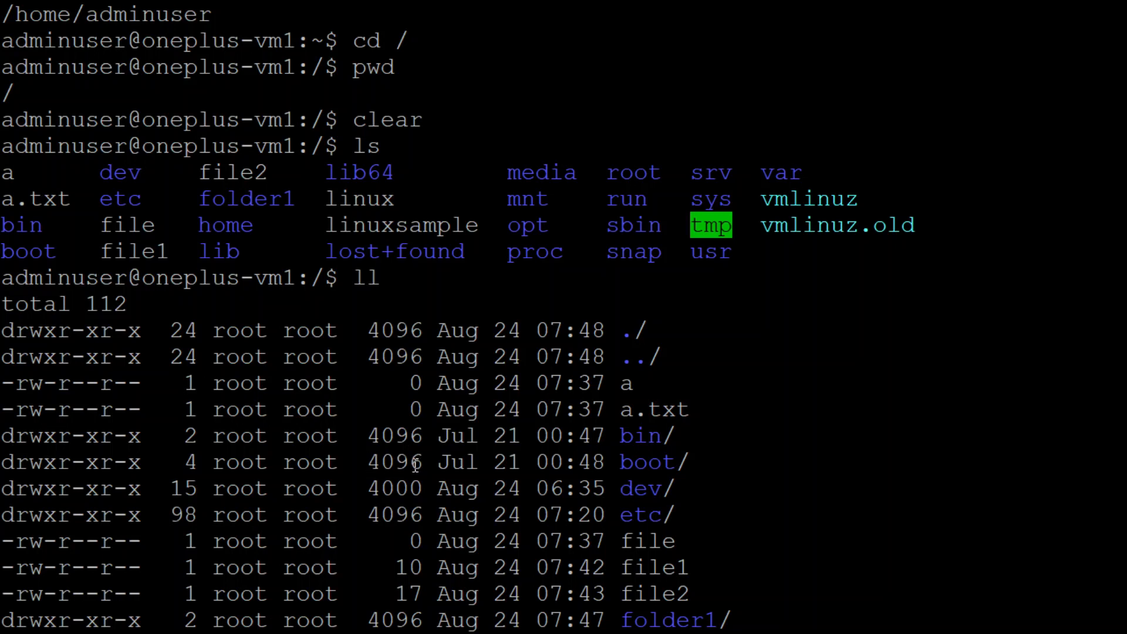
{"action": "type", "text": "ls -ltrh"}
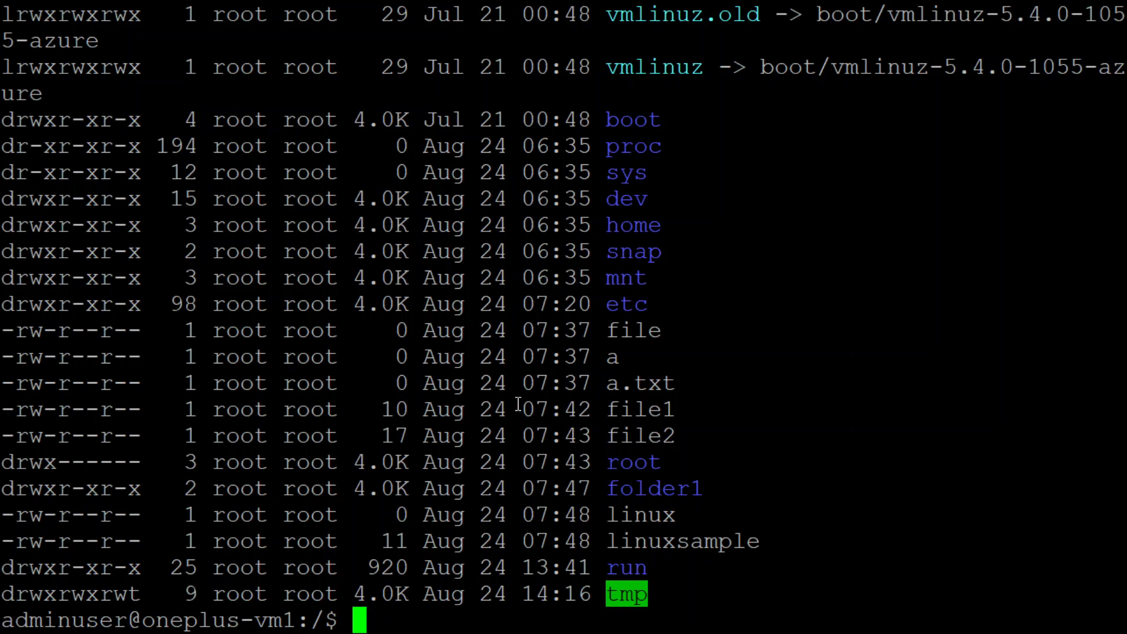
{"action": "mouse_move", "coordinate": [487, 329]}
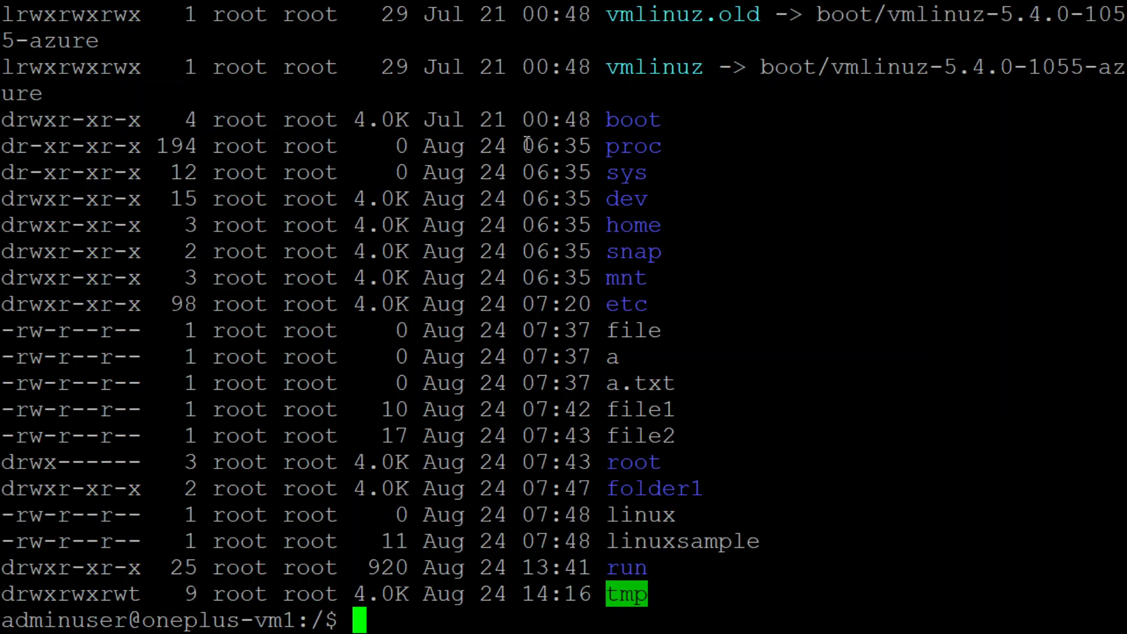
{"action": "mouse_move", "coordinate": [395, 302]}
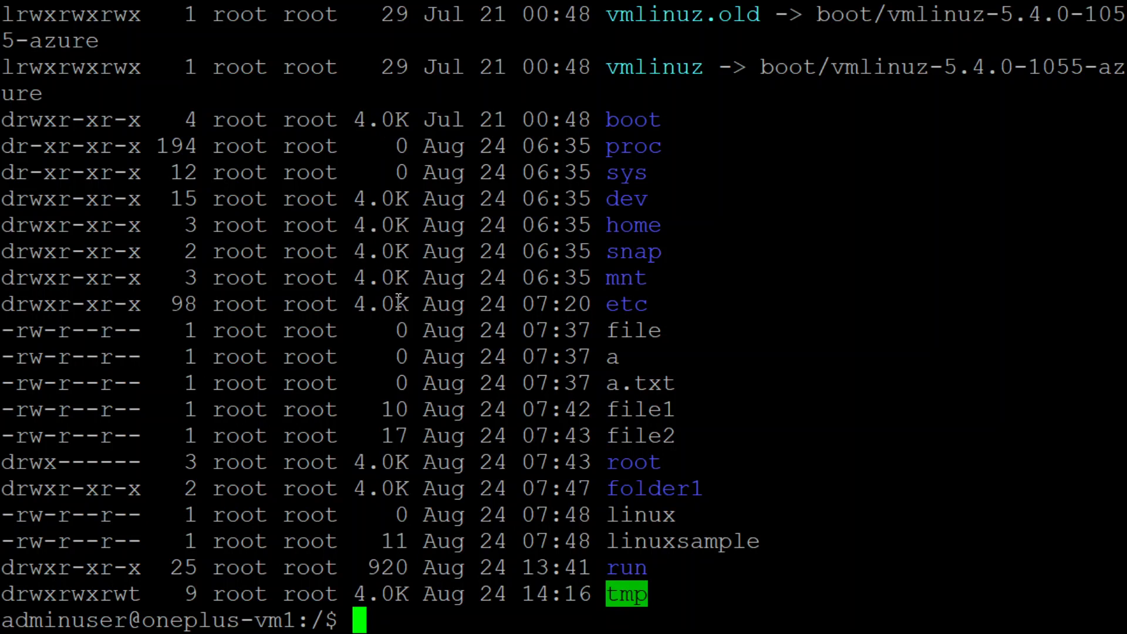
{"action": "mouse_move", "coordinate": [525, 607]}
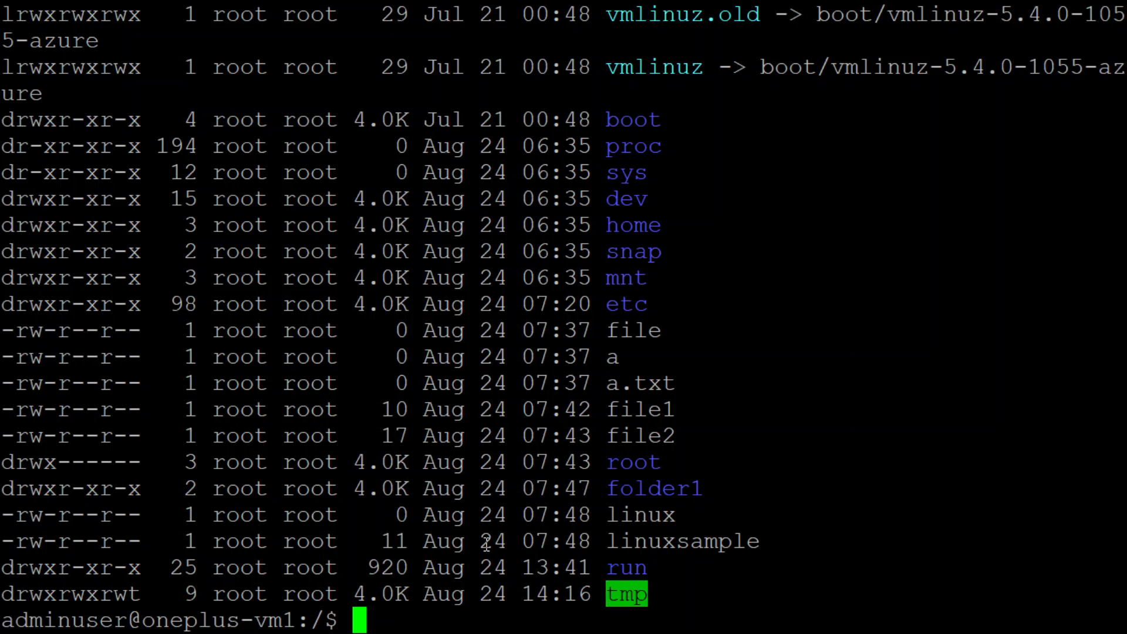
{"action": "type", "text": "ls -ltrh"}
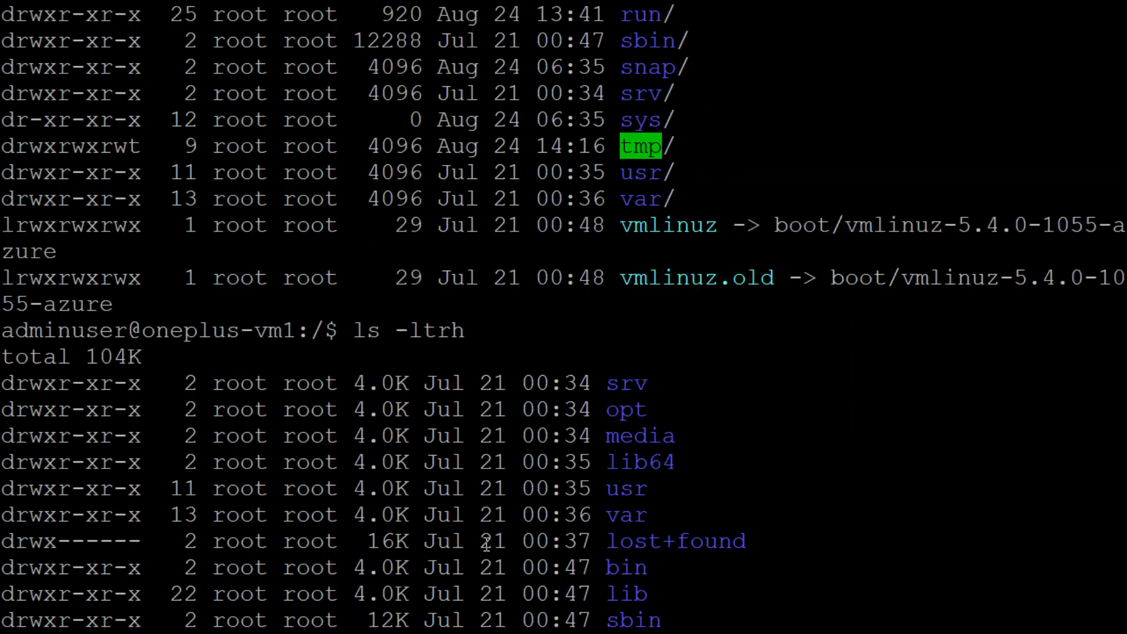